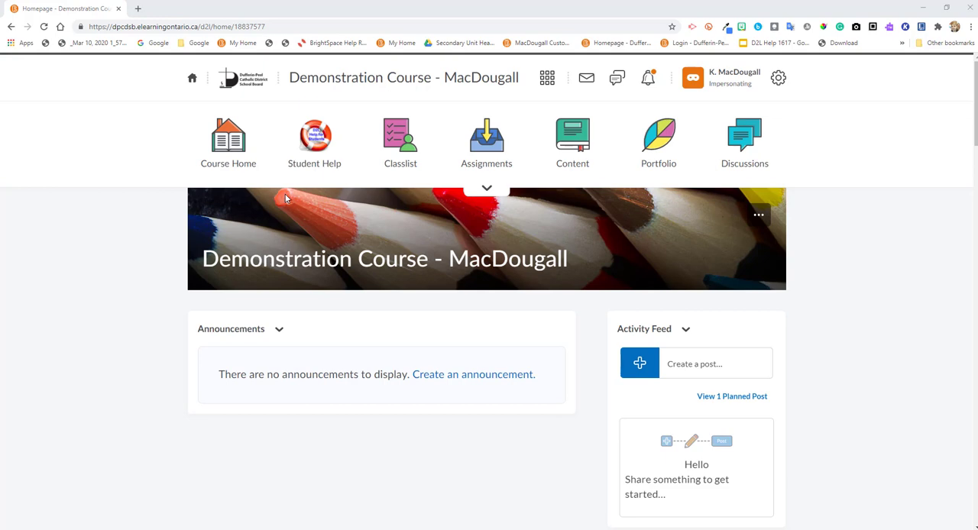
Choose New Announcement from the Announcements widget menu on the Demonstration Course homepage.
click(227, 142)
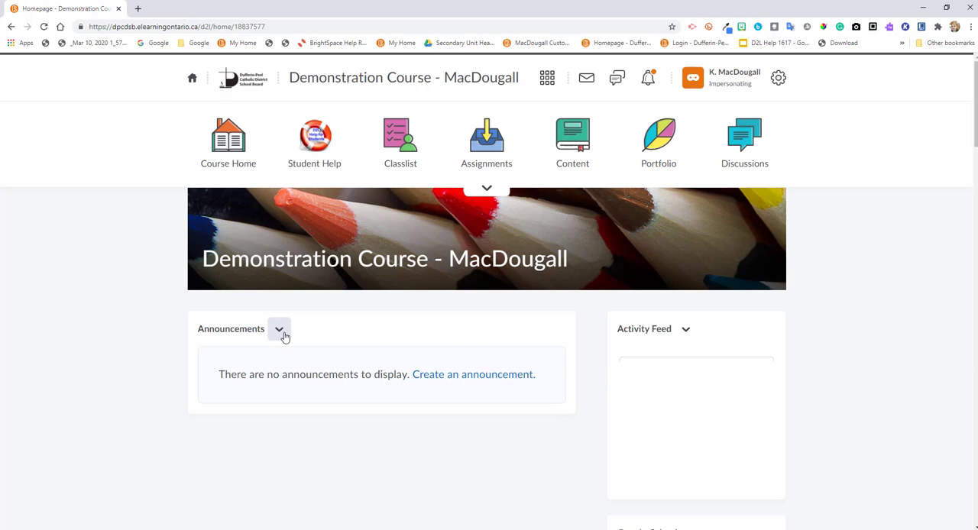
click(280, 329)
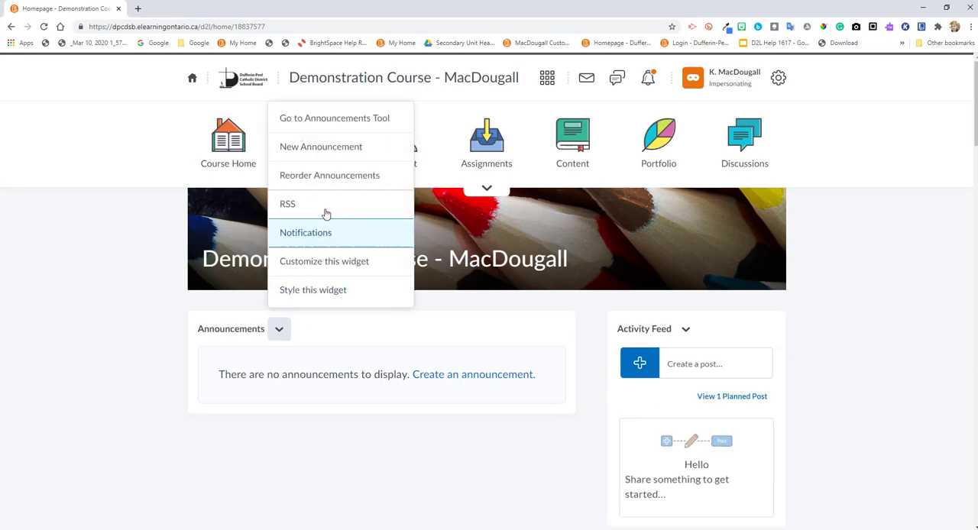
click(314, 142)
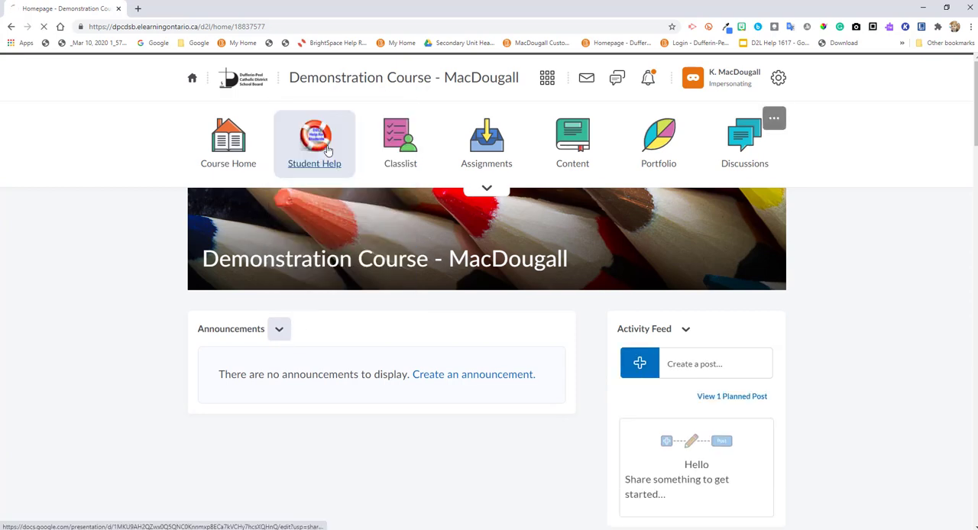
Enter 'Good Morning {FirstName}' as the new announcement's headline.
click(473, 375)
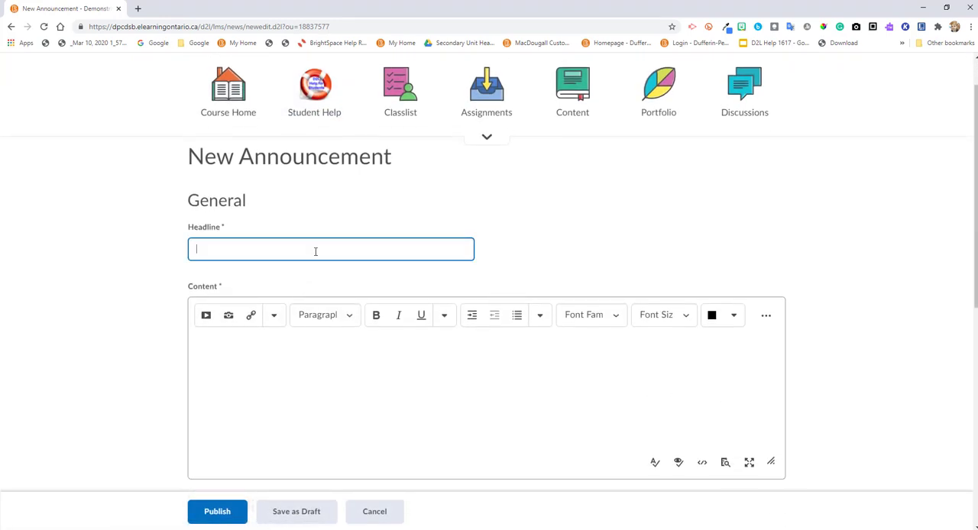
text(Good)
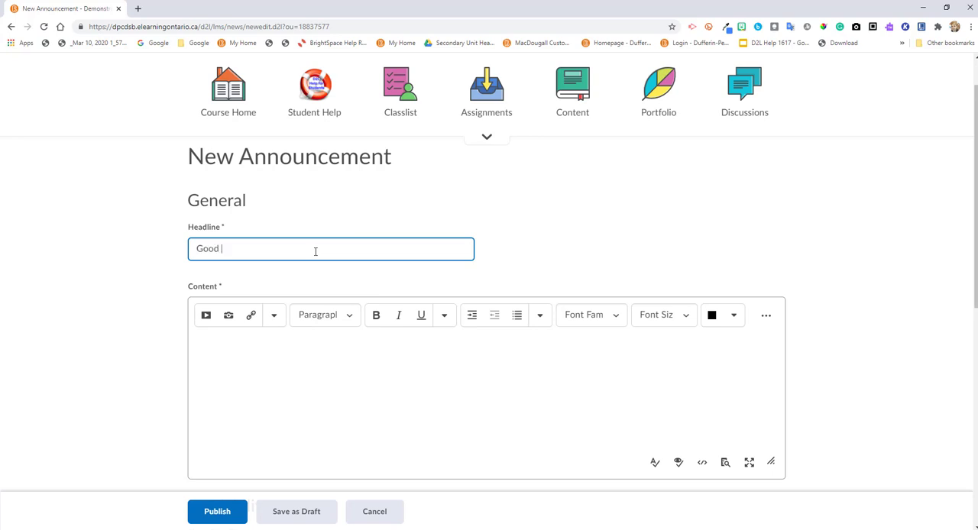
text(Morning)
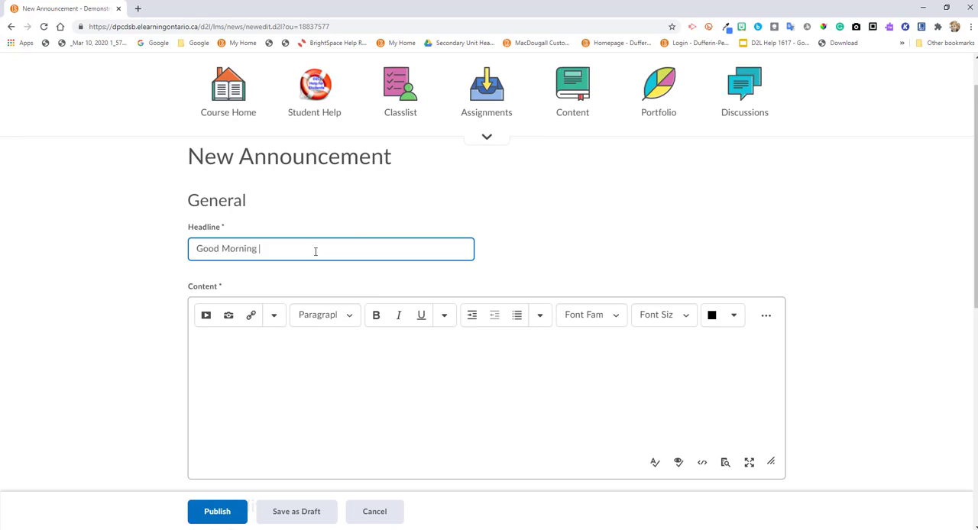
text([Fir)
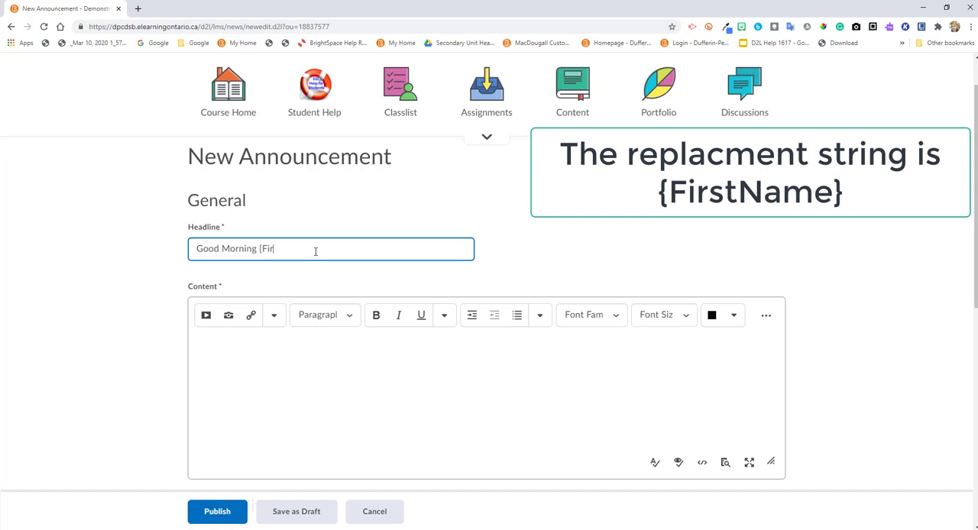
text(stName)
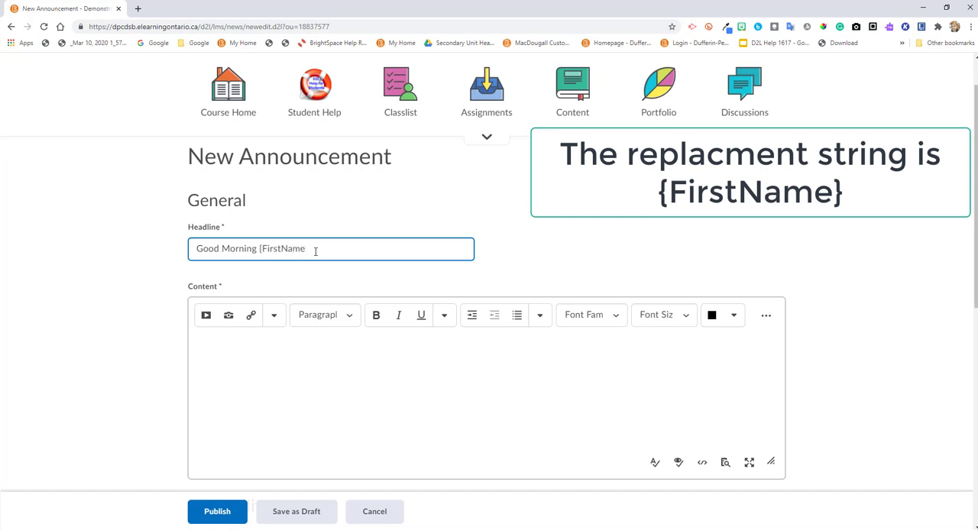
text(})
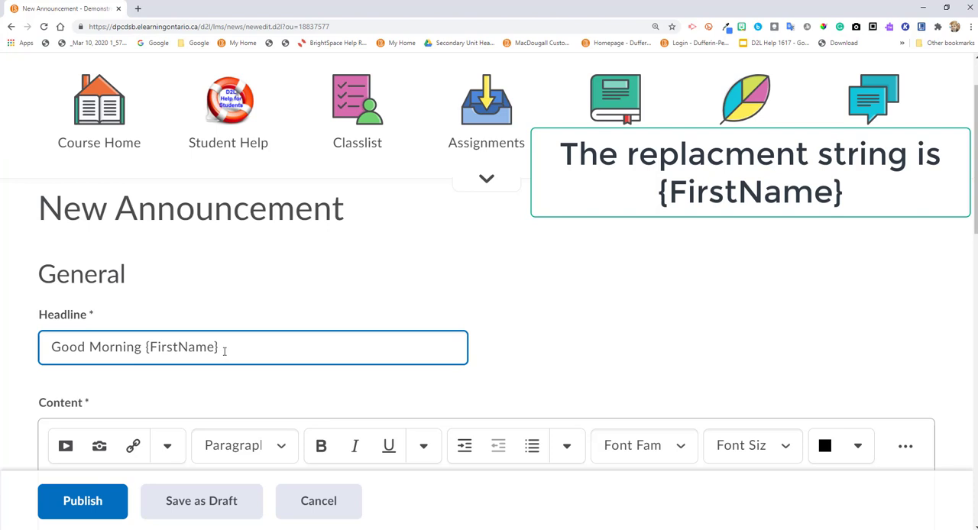
mouse_move(288, 353)
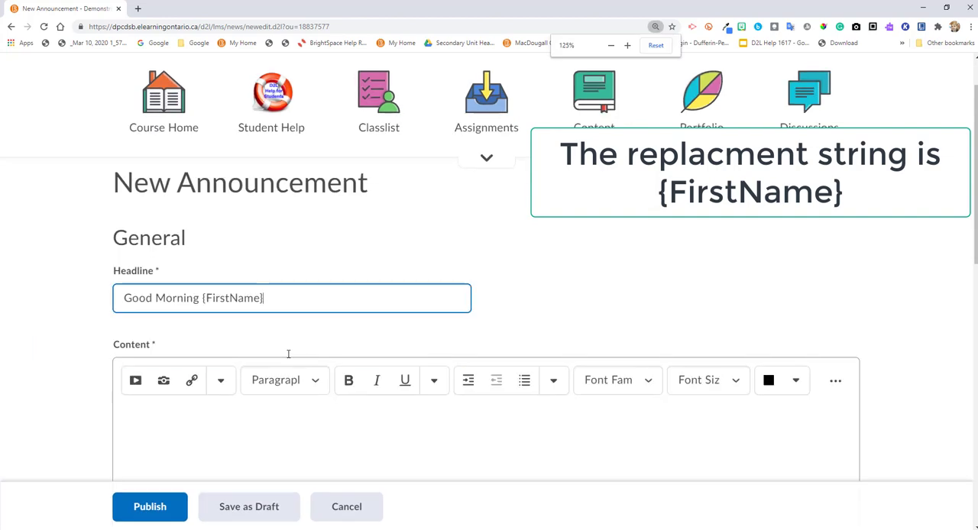
click(610, 45)
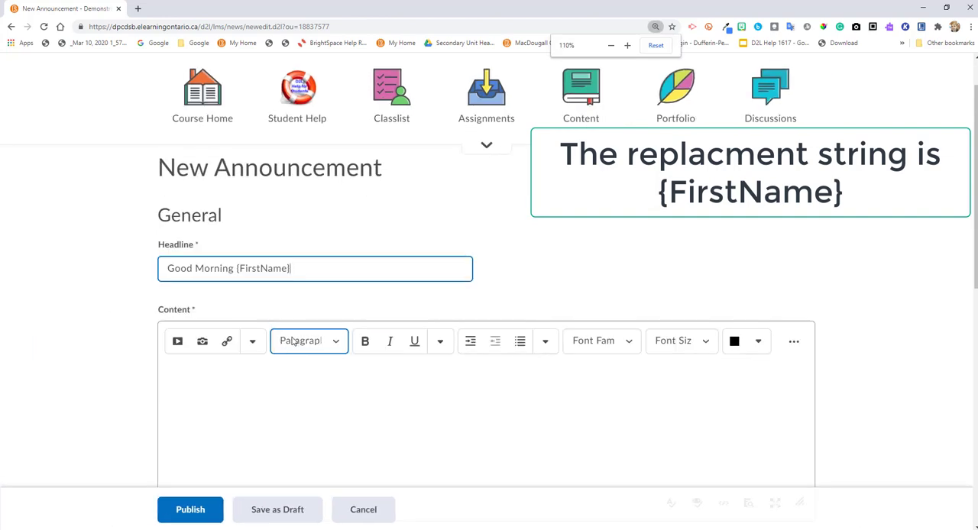
Type the greeting 'Good Morning {FirstName}' on the first line of the content body.
scroll(down, 3)
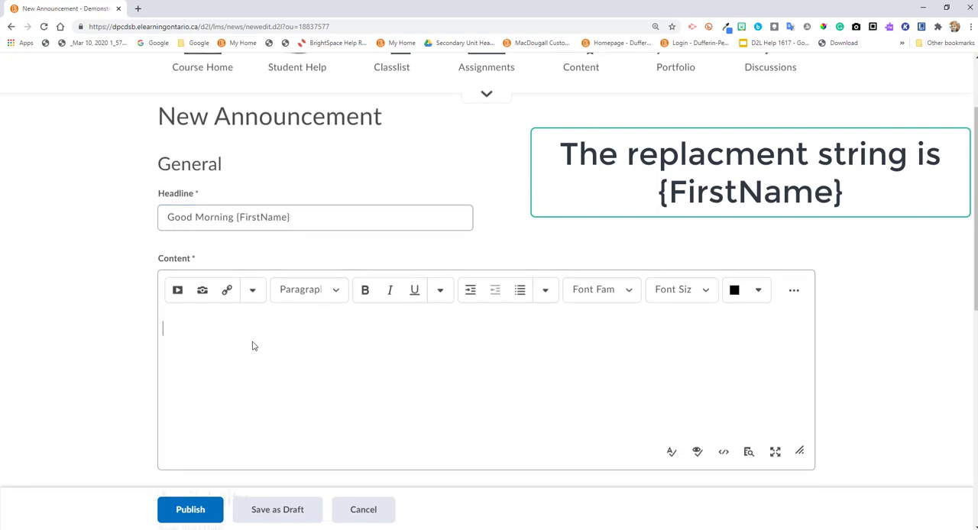
text(Good Mron)
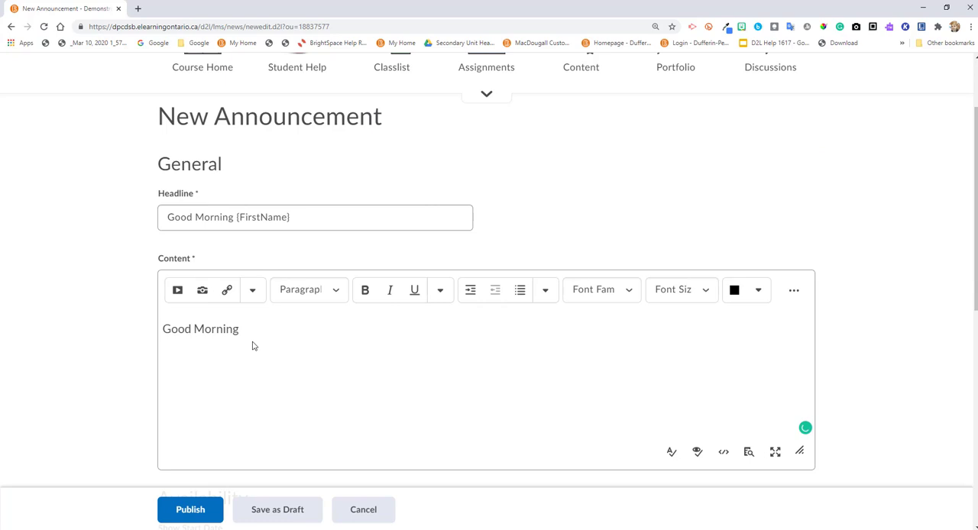
text({Fi)
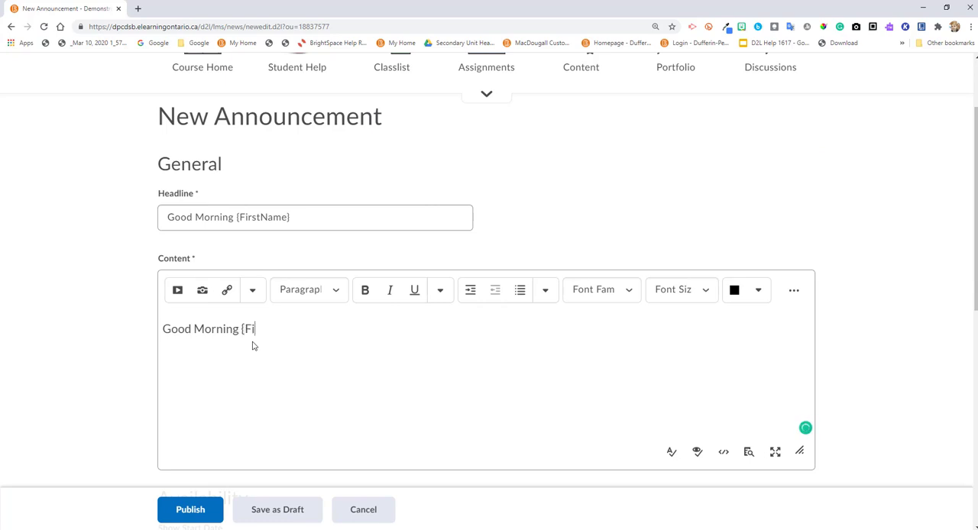
text(rstN)
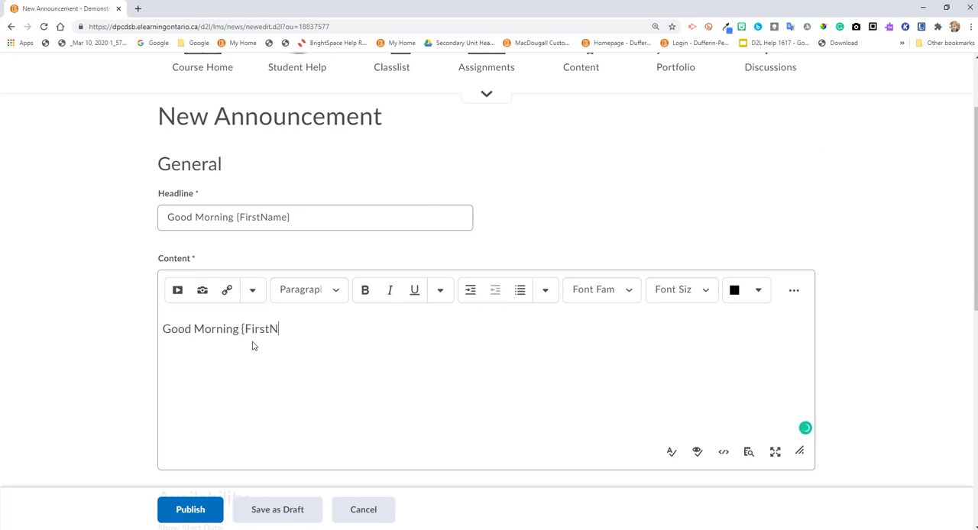
text(ame},)
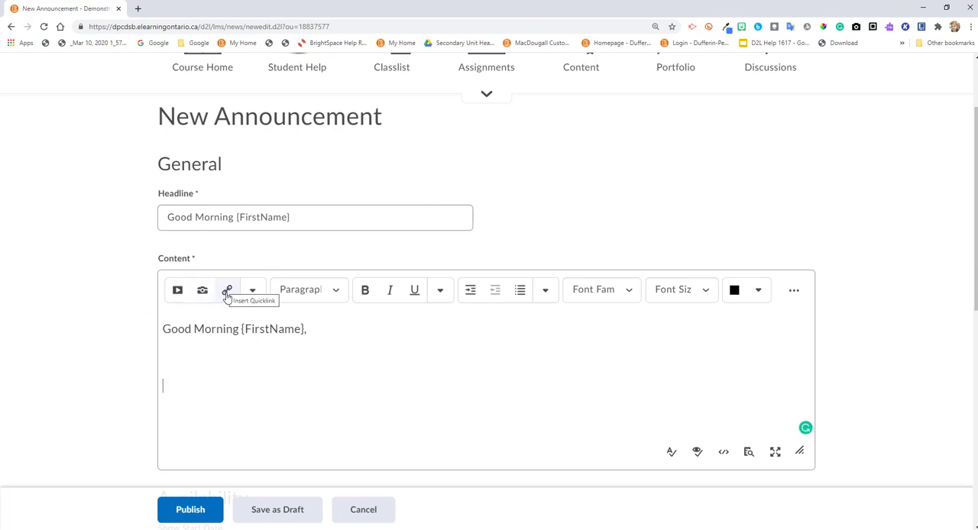
Insert a Third Party Google Meet quicklink into the announcement body.
click(227, 290)
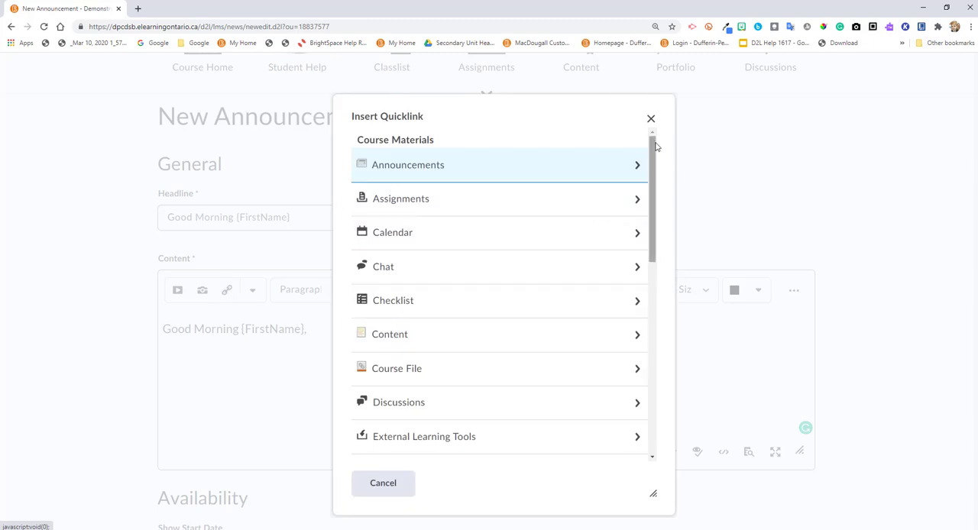
scroll(down, 3)
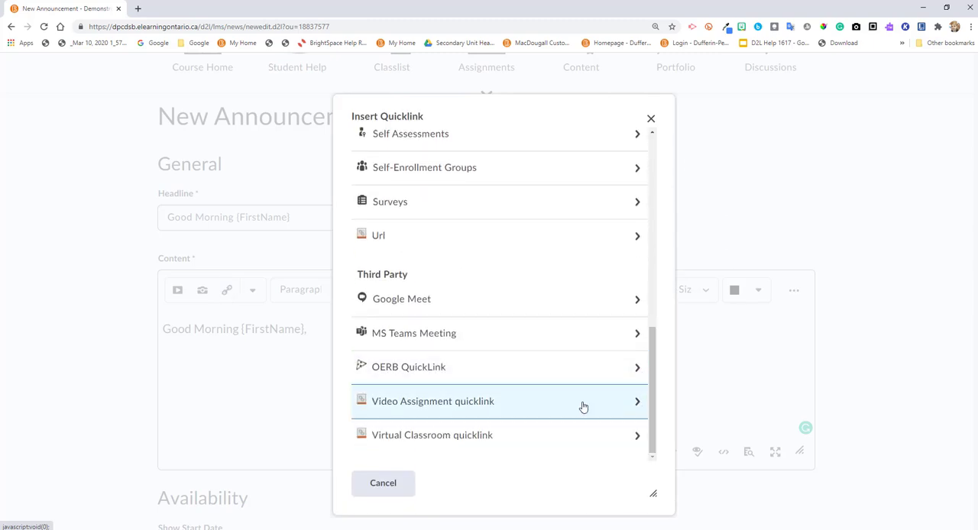
mouse_move(462, 304)
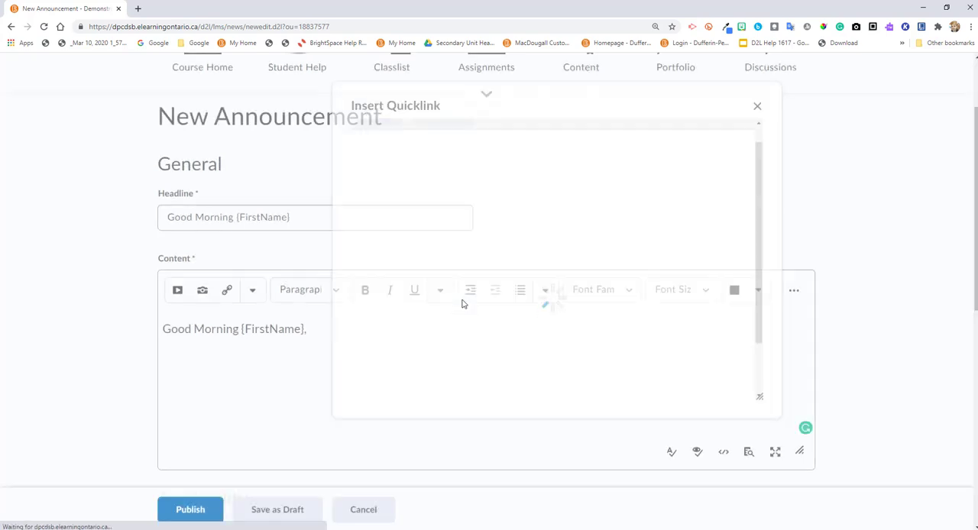
click(756, 106)
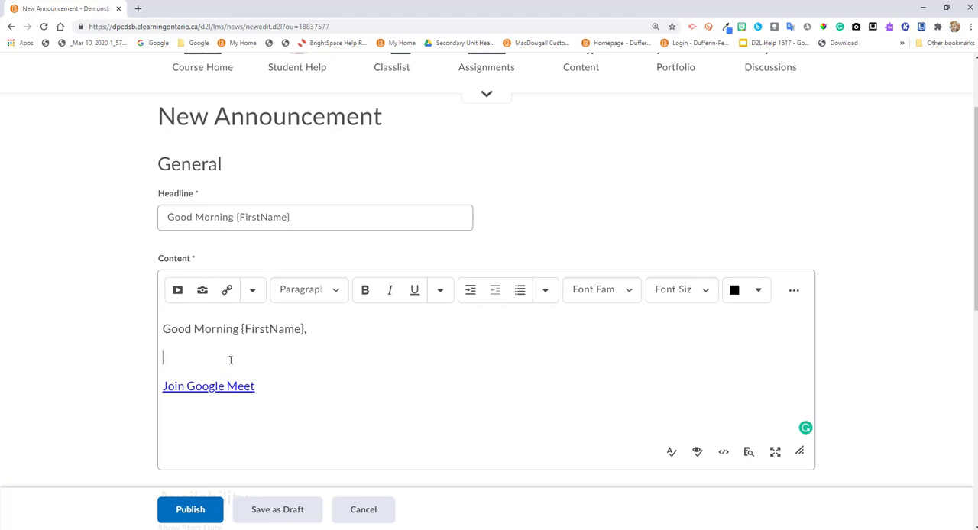
Type 'Please click on the blue link below to join our meeting.' above the link.
text(P)
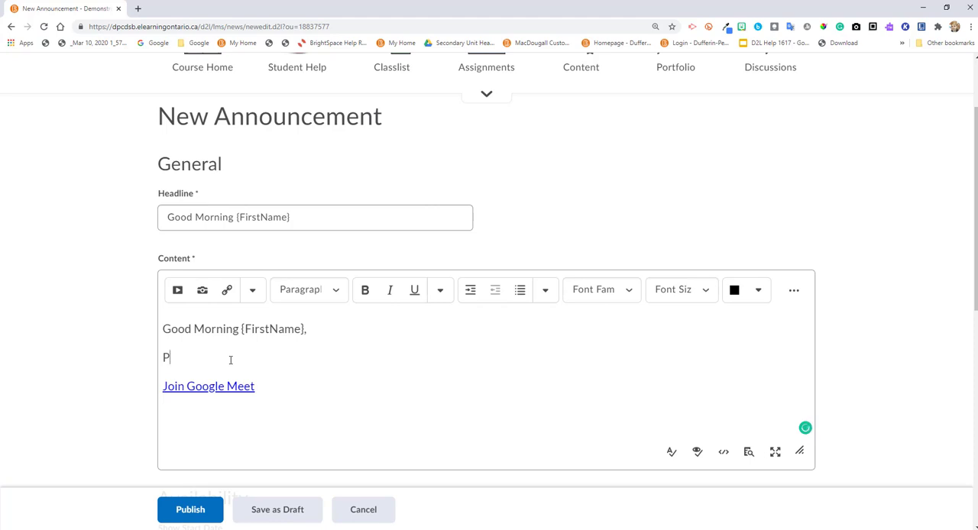
text(lease click on the bl)
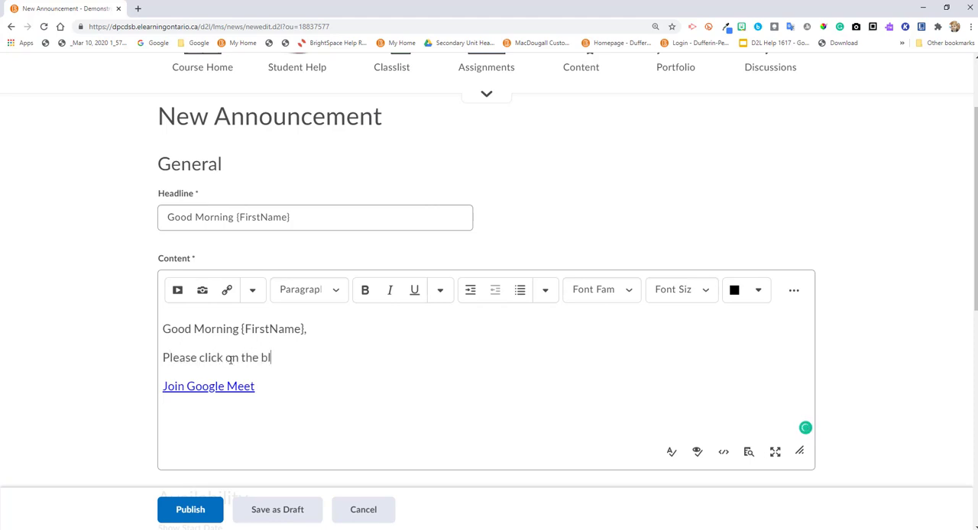
text(ue link below)
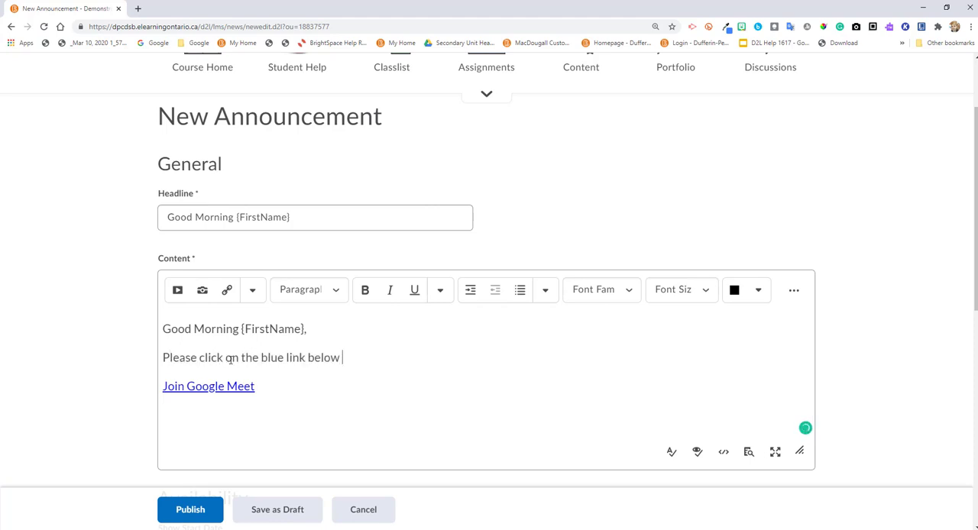
text(to join our meetin)
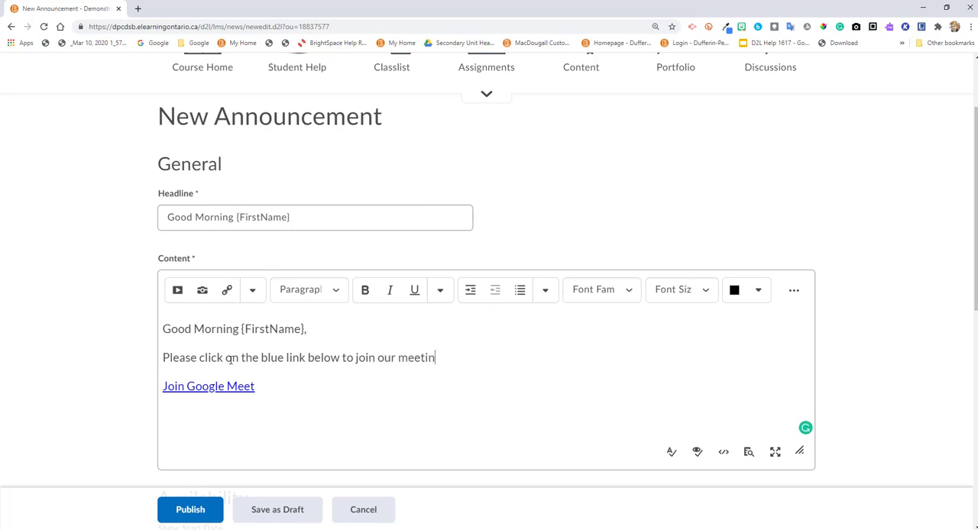
text(g.)
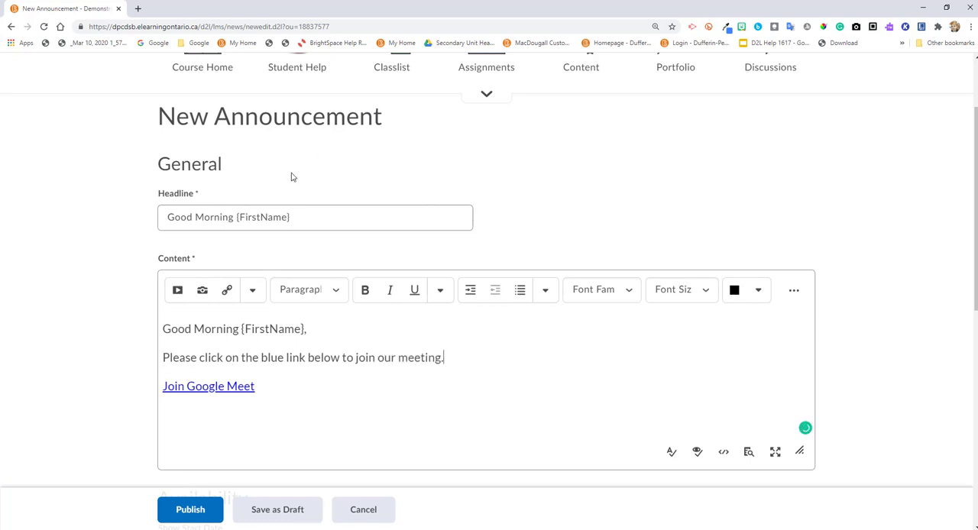
scroll(down, 3)
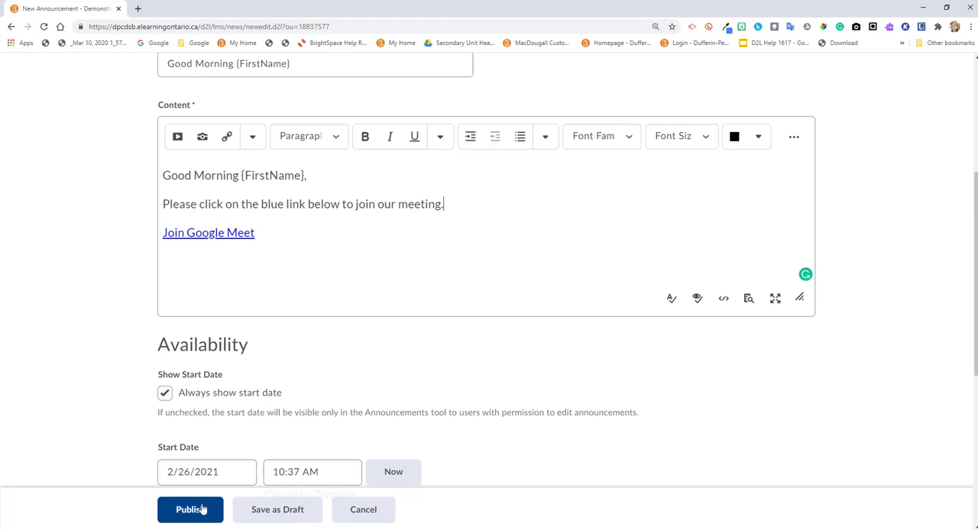
Replace the 'Join Google Meet' link text with 'Click here to enter our meeting space.'.
scroll(up, 3)
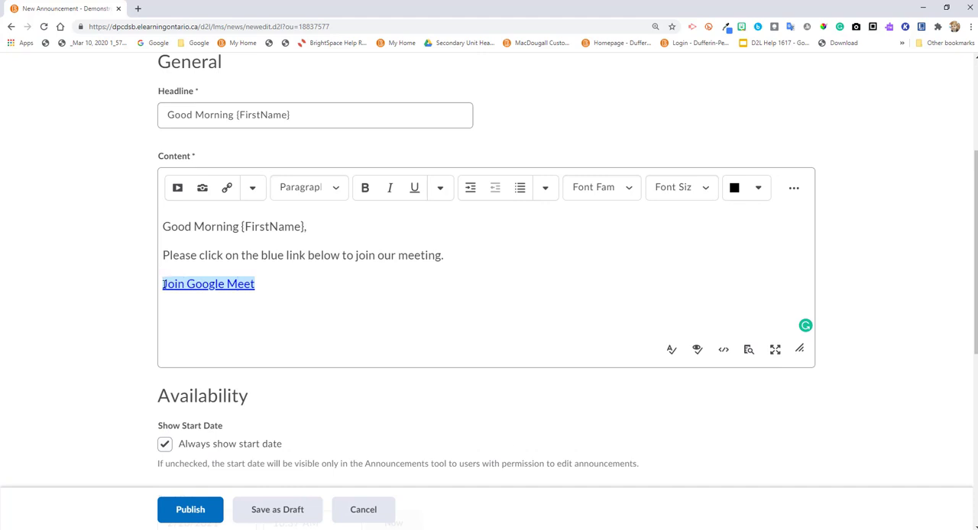
double_click(208, 284)
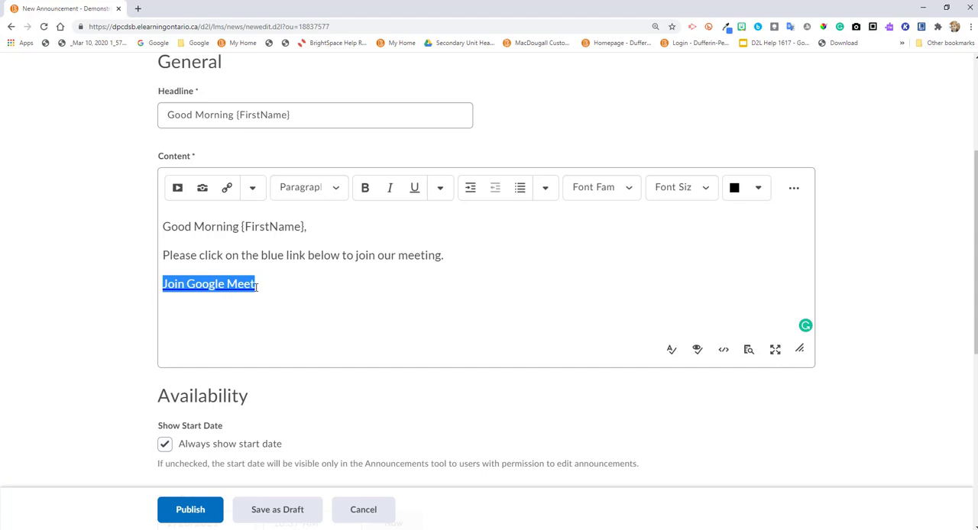
text(Click)
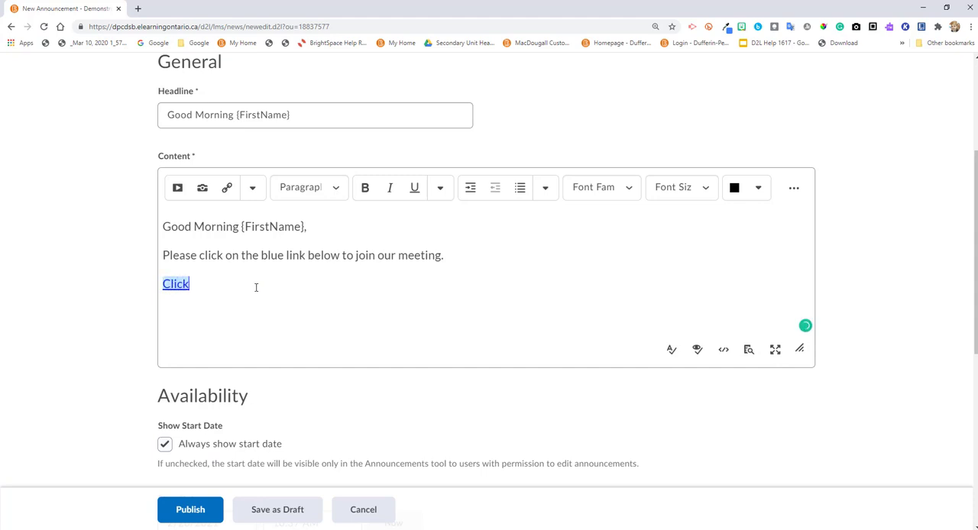
text(here to enter)
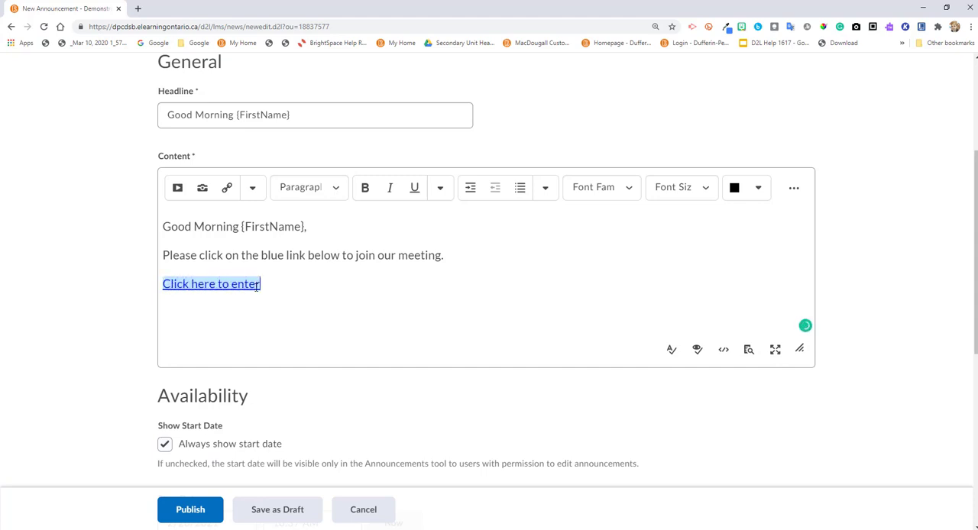
text(our meeting s)
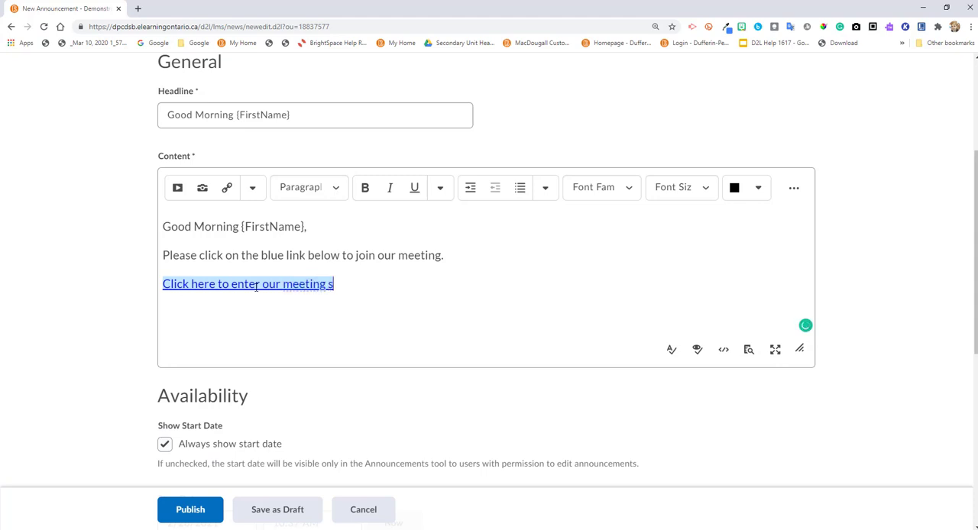
text(pace.)
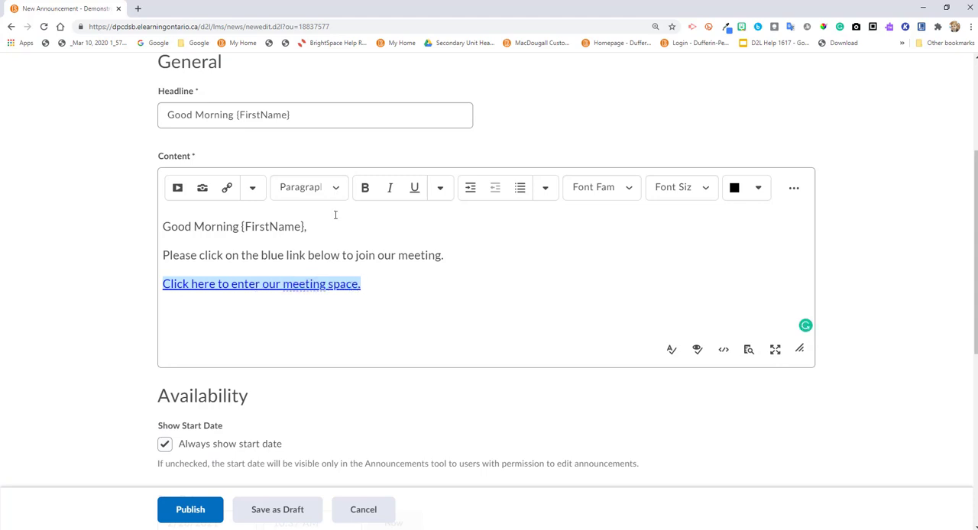
scroll(down, 3)
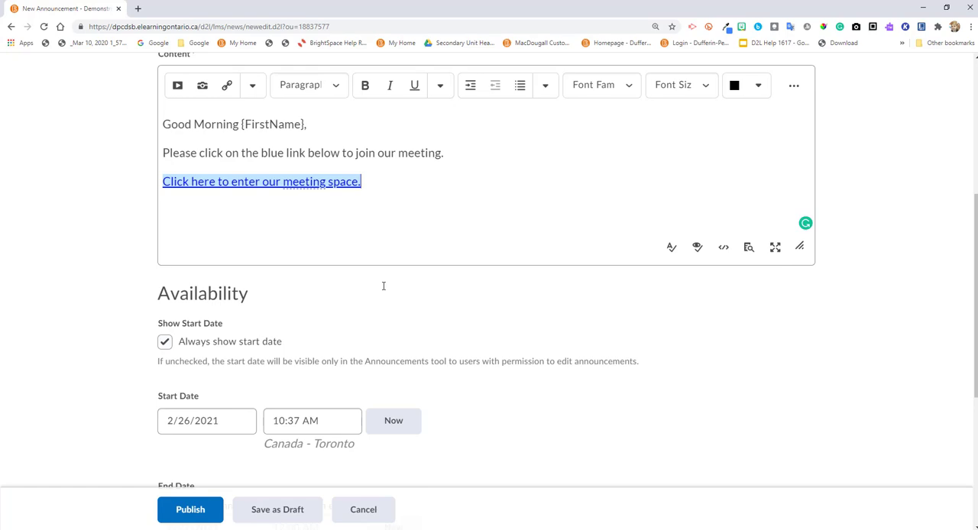
Set the announcement's Availability start date to 3/1/2021 with an 8:30 AM start time.
scroll(down, 3)
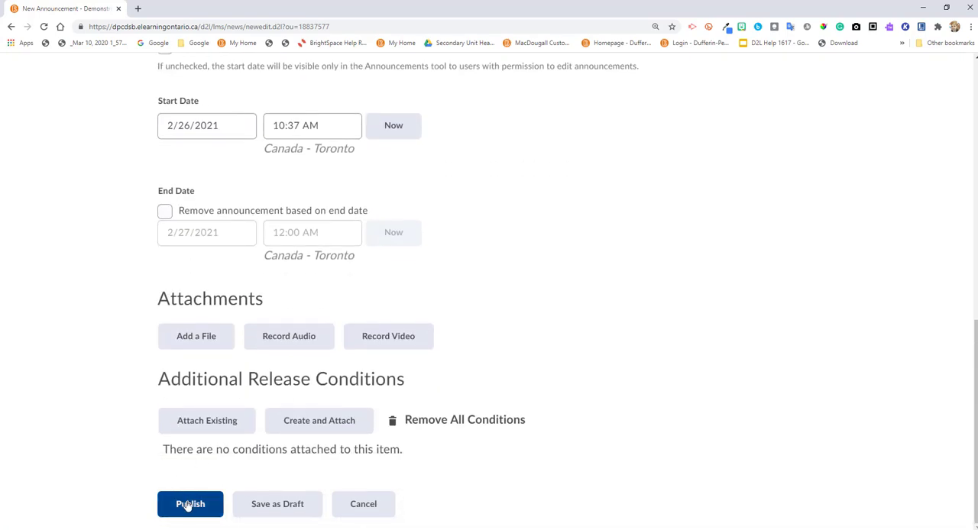
mouse_move(184, 413)
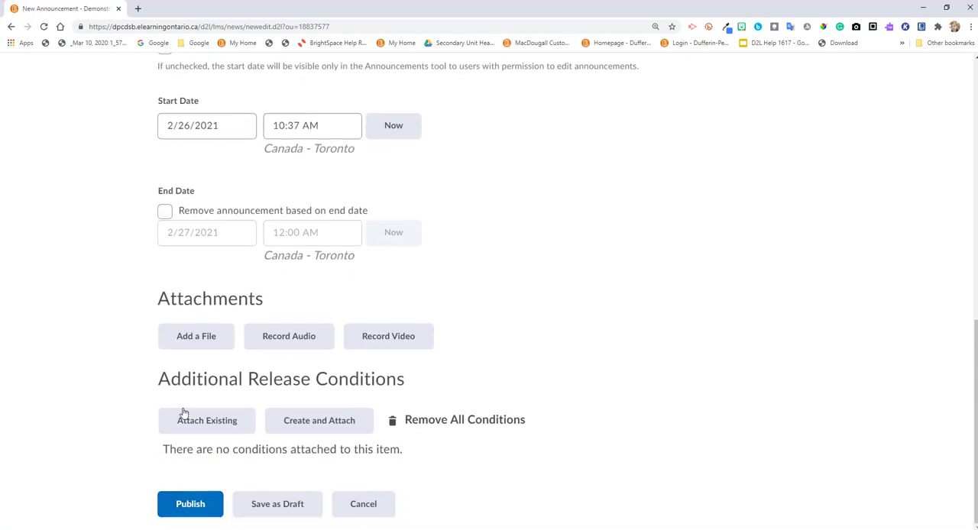
scroll(up, 3)
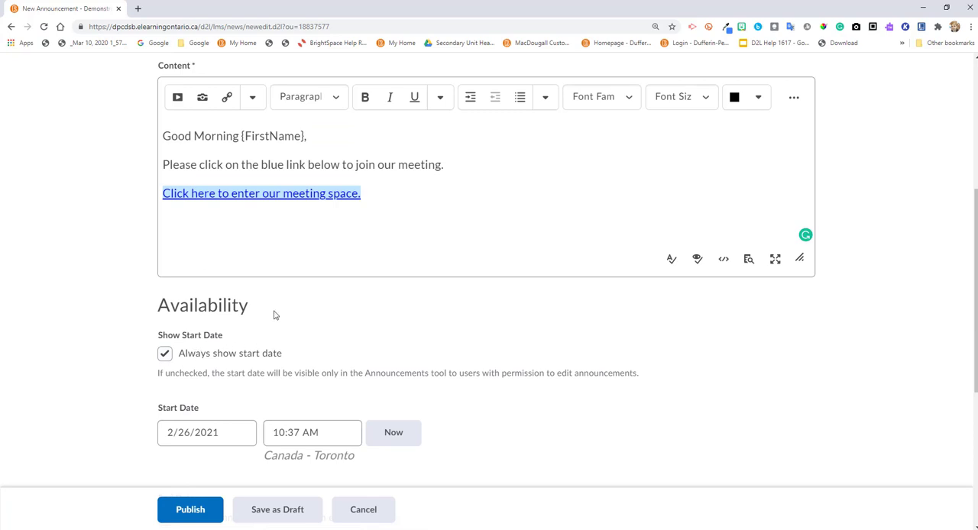
double_click(202, 306)
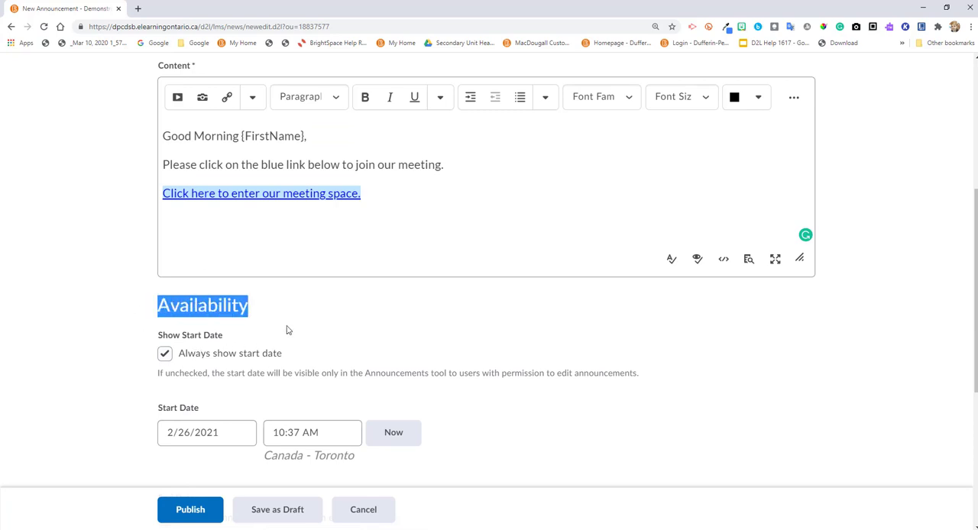
scroll(down, 3)
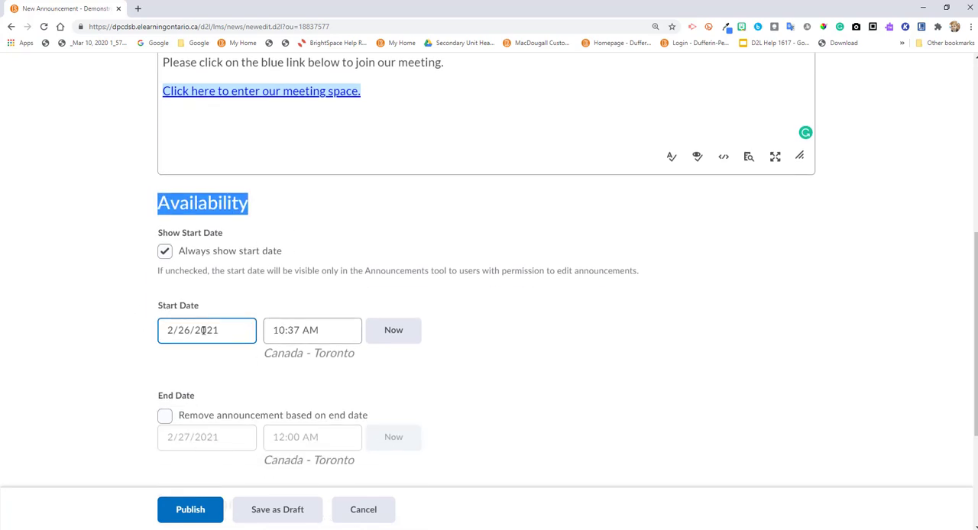
click(206, 330)
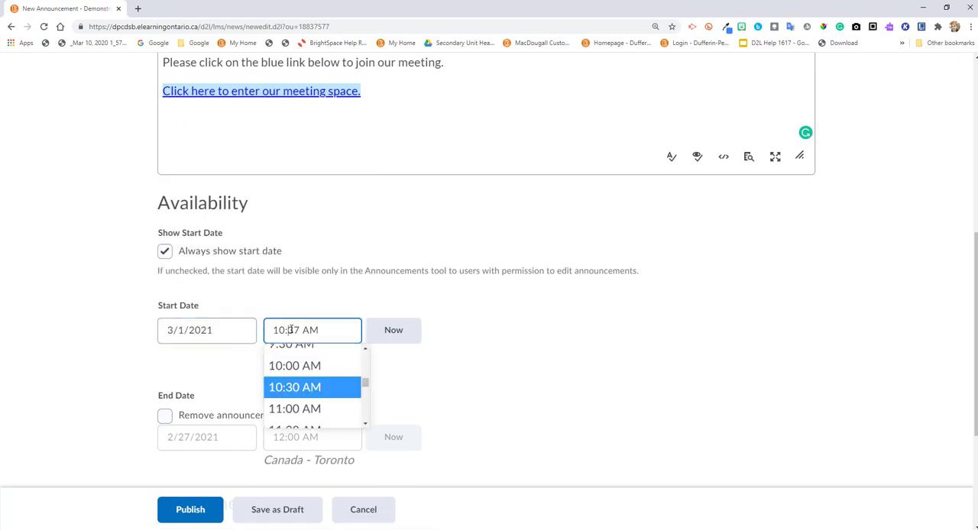
scroll(down, 3)
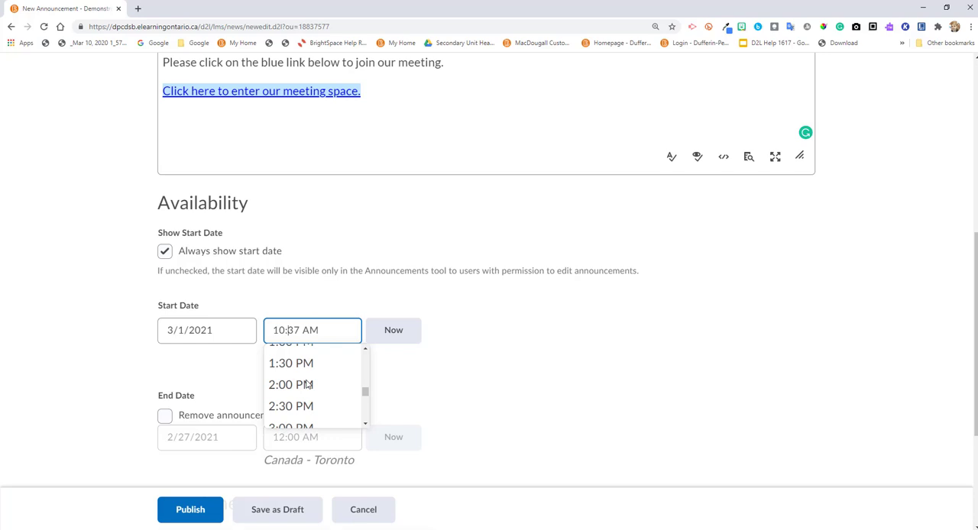
scroll(down, 3)
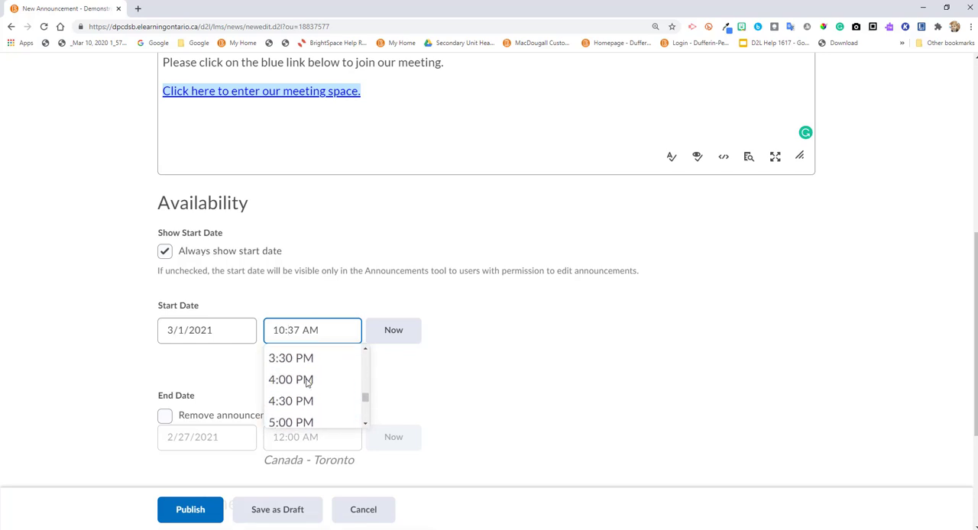
scroll(up, 3)
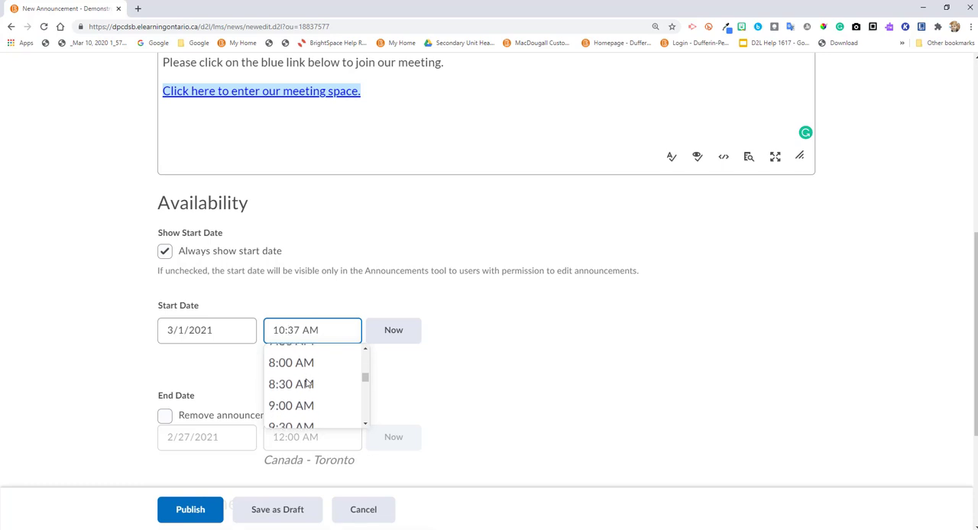
click(291, 383)
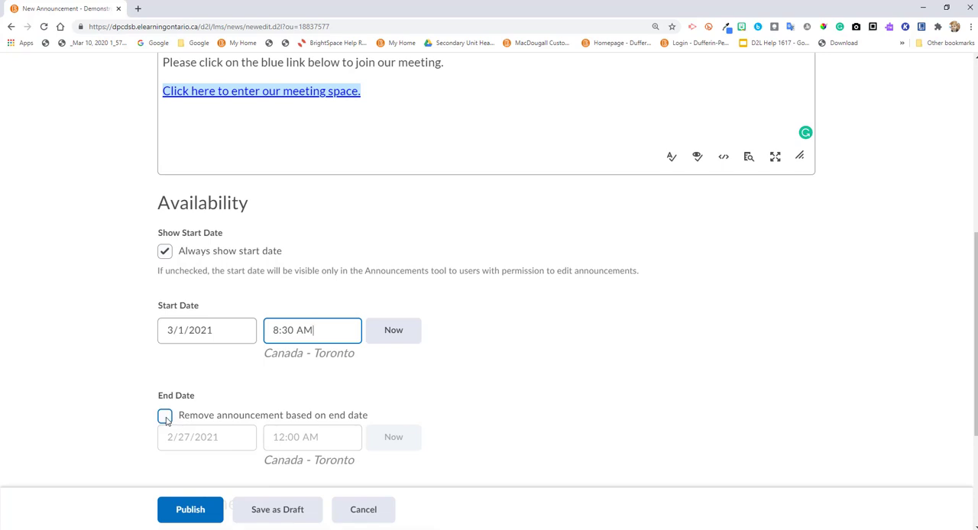
Enable removal by end date at 11:00 AM on 3/1/2021 and publish.
click(206, 437)
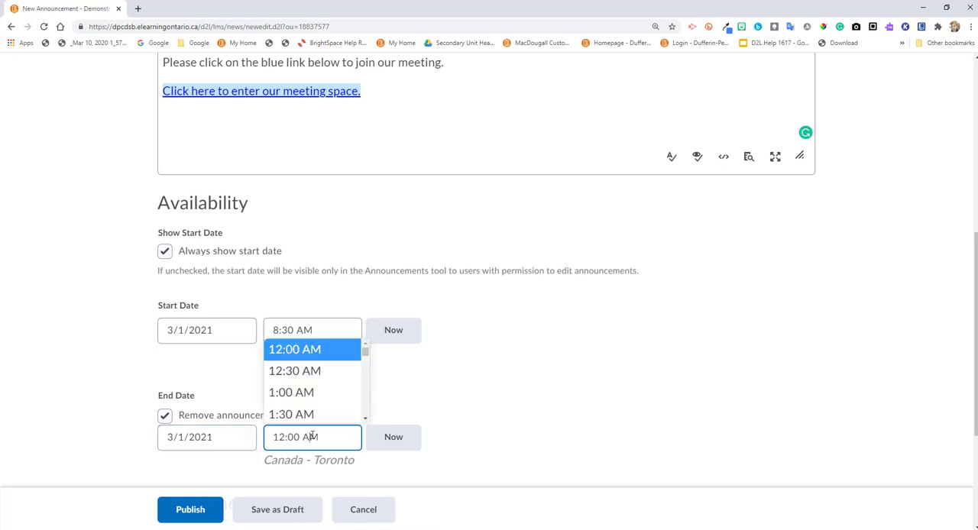
scroll(down, 3)
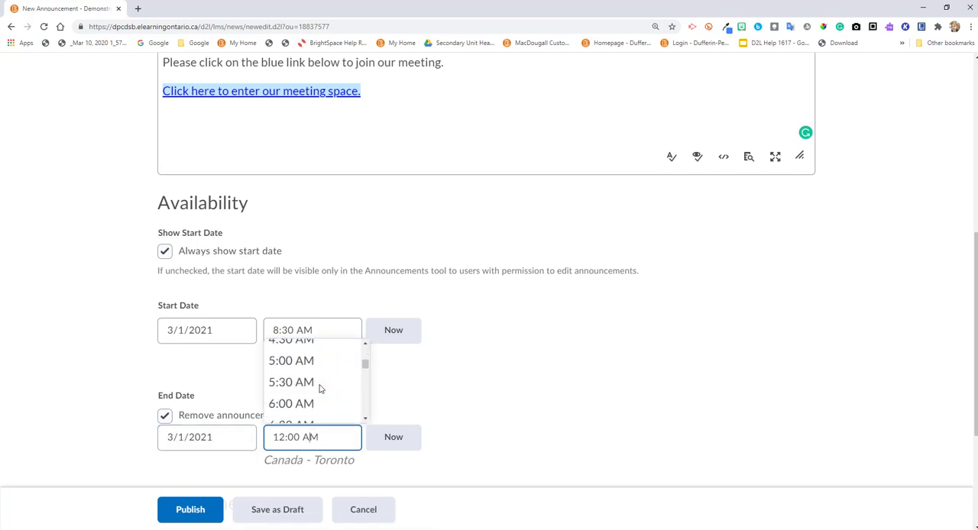
scroll(down, 3)
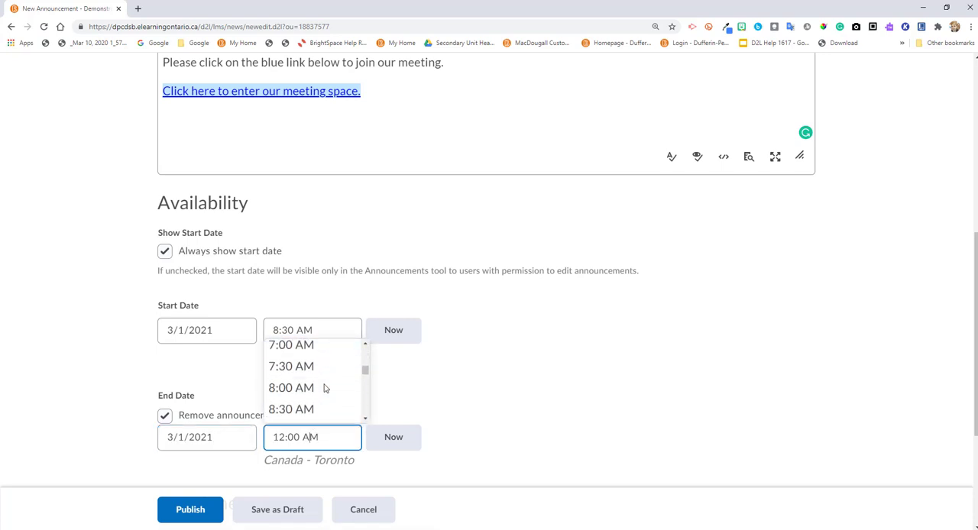
scroll(down, 3)
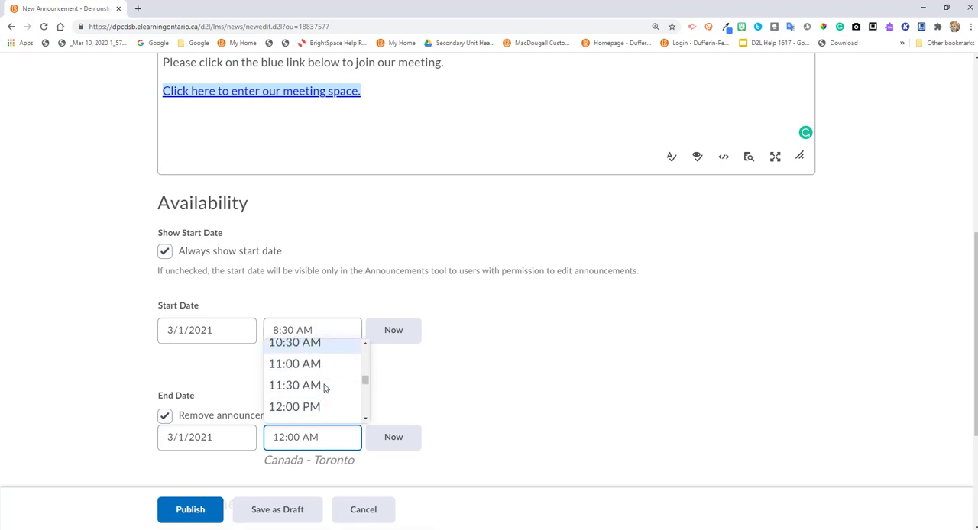
click(295, 364)
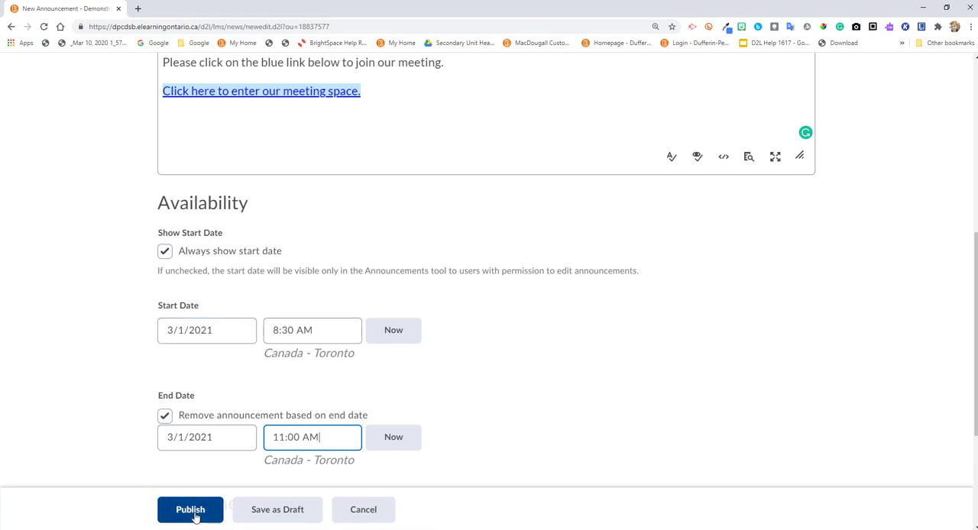
click(189, 510)
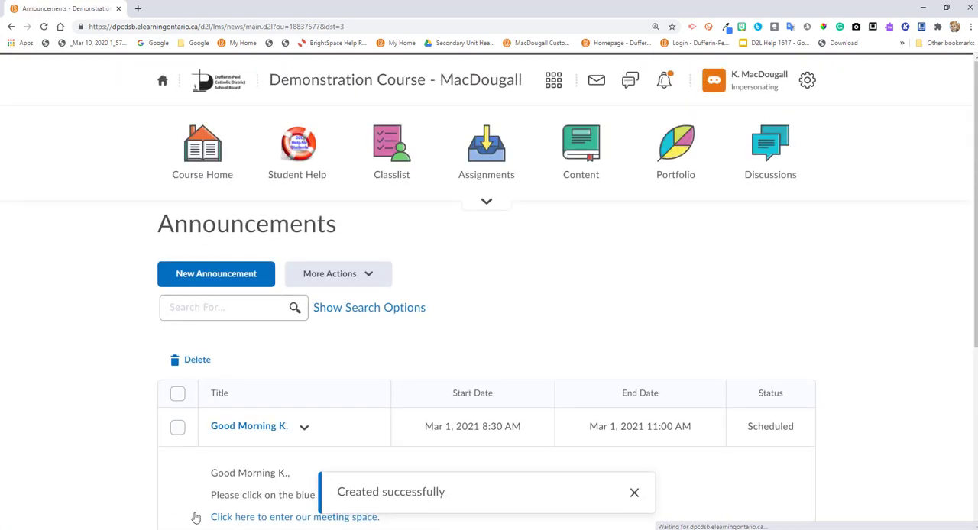
Return to the Demonstration Course homepage.
click(162, 80)
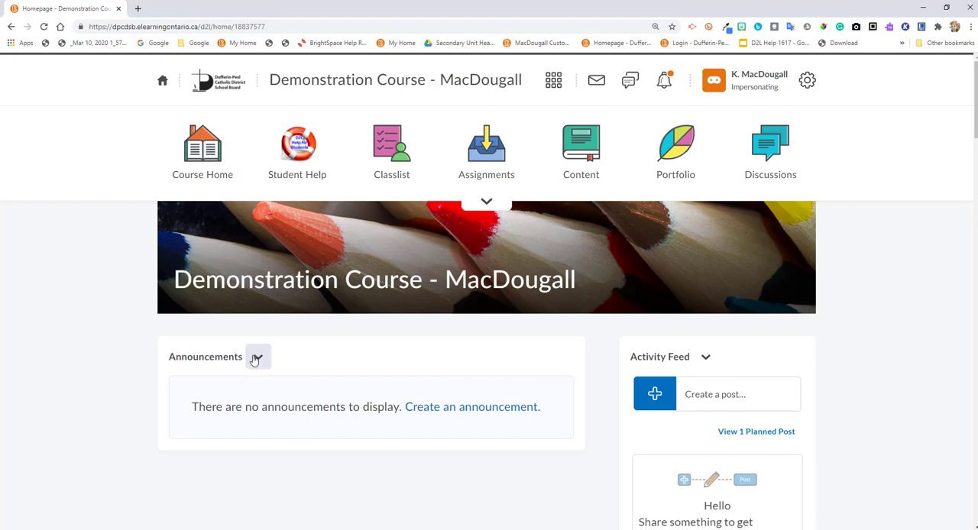
mouse_move(258, 357)
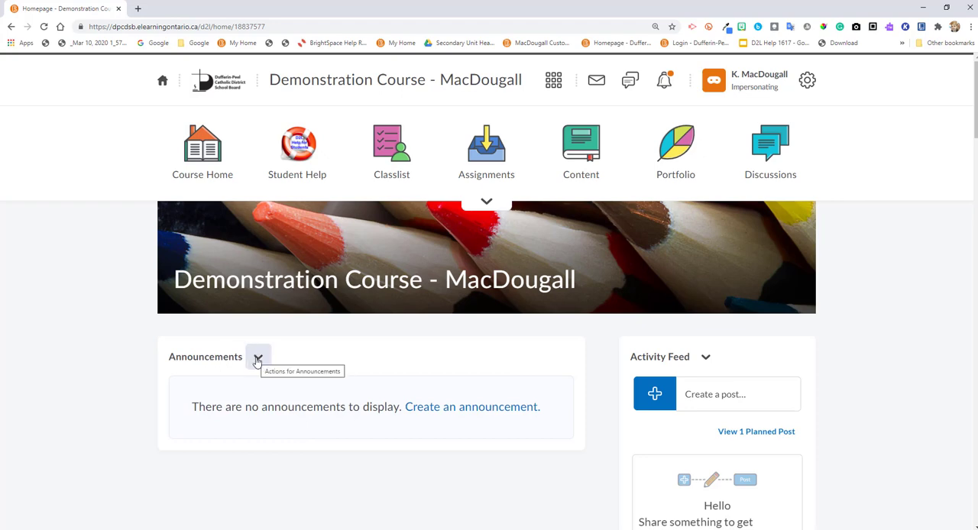
Go to the Announcements Tool from the widget menu and scroll through the announcements.
click(259, 356)
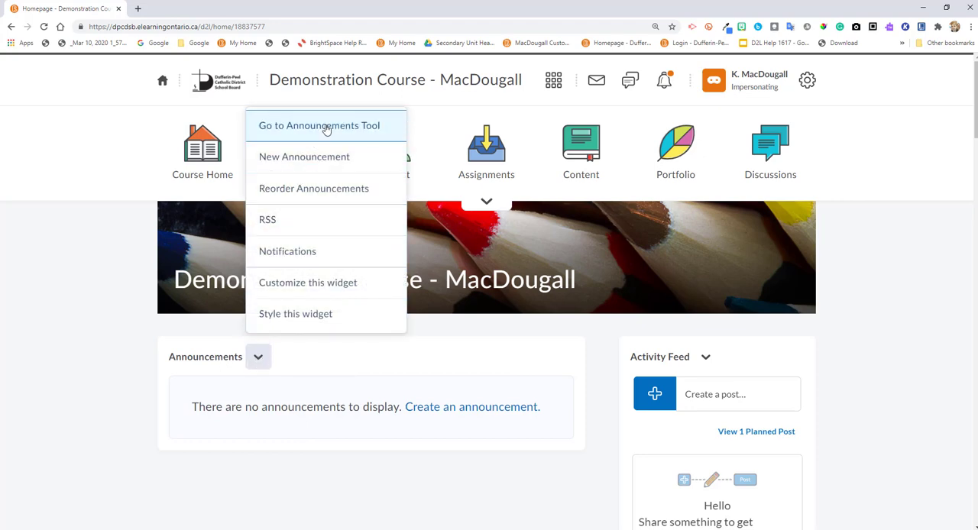
click(319, 126)
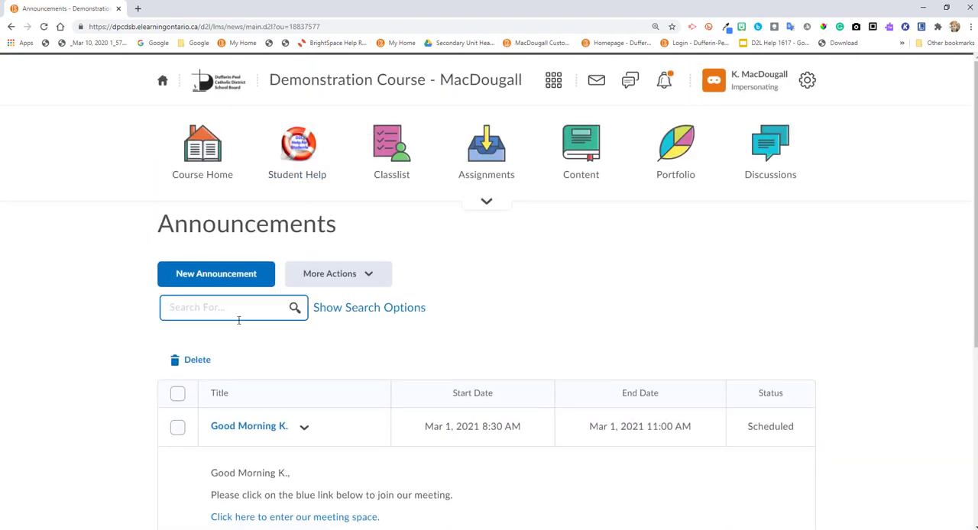
scroll(down, 3)
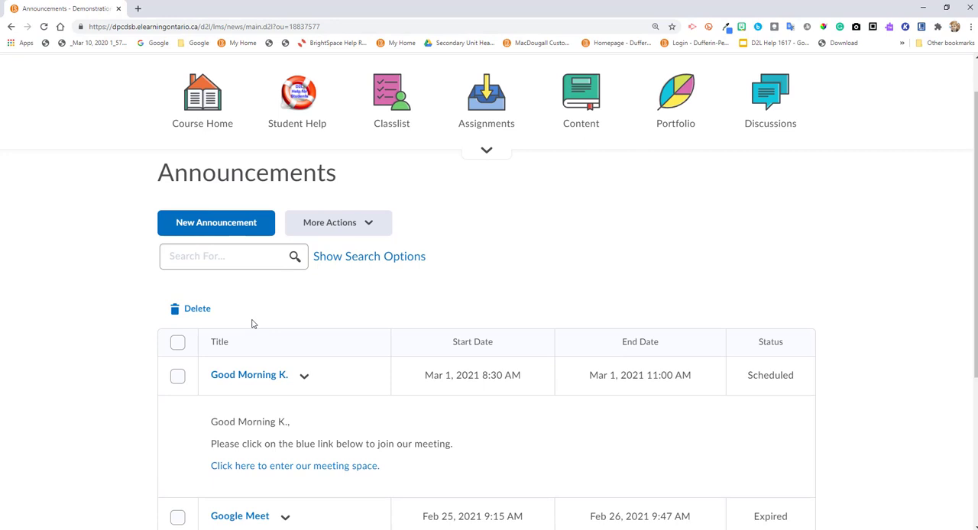
scroll(down, 3)
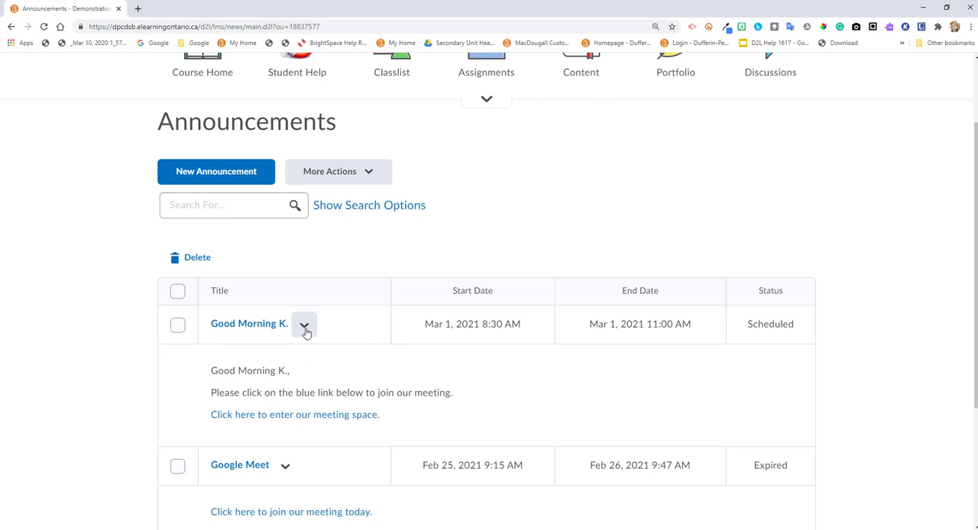
Open the Good Morning announcement in edit mode from its dropdown.
click(304, 324)
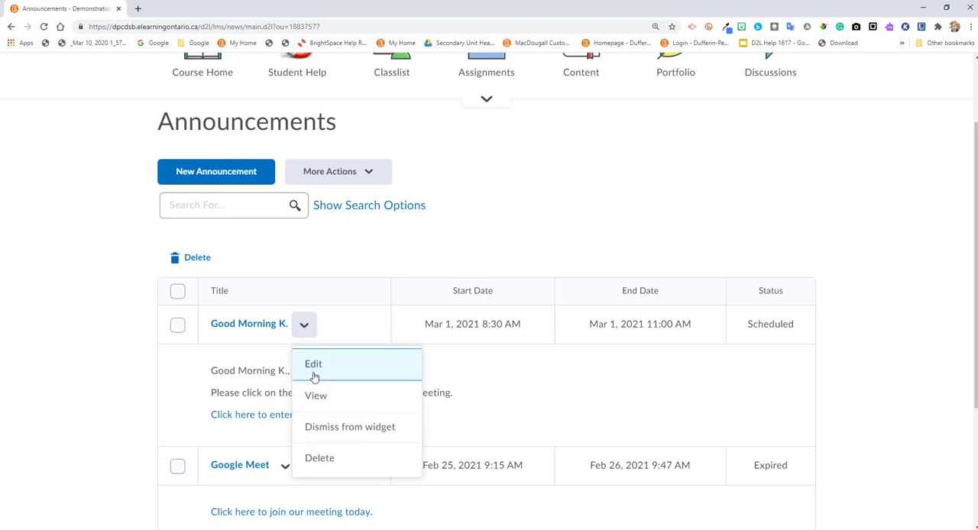
click(313, 364)
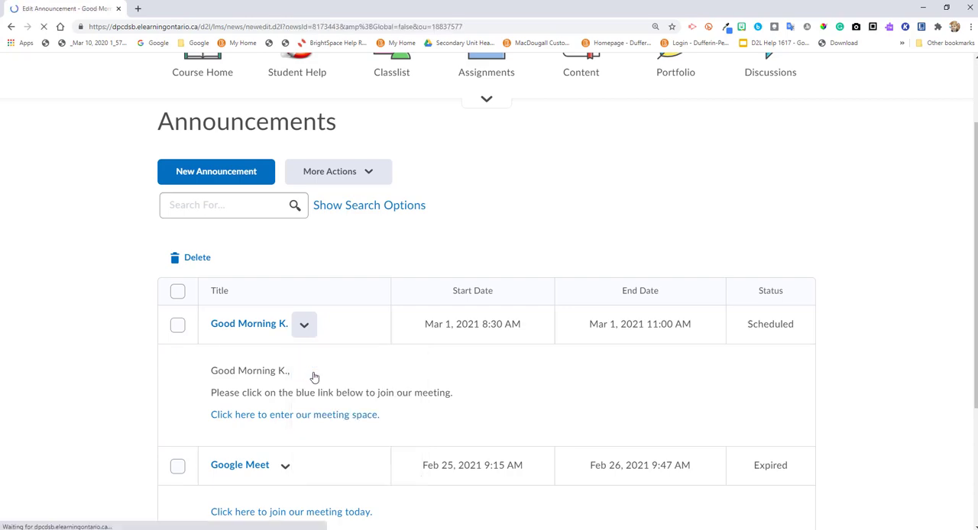
click(248, 323)
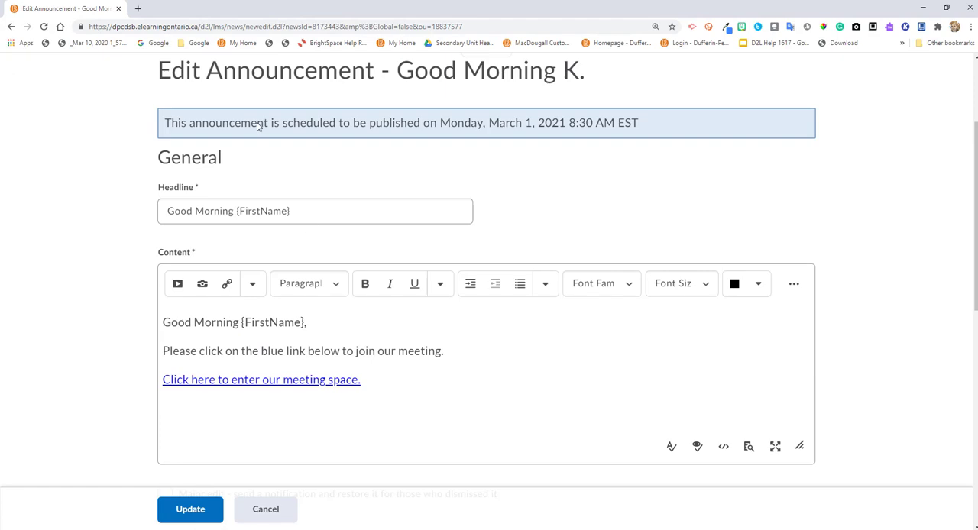
Check the March 1, 8:30–11:00 AM availability dates and update the announcement.
scroll(down, 3)
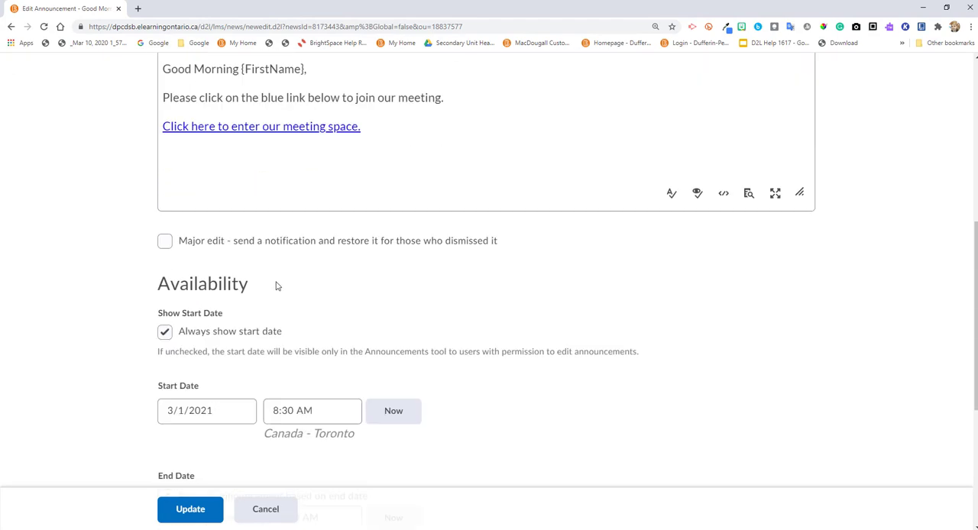
scroll(down, 3)
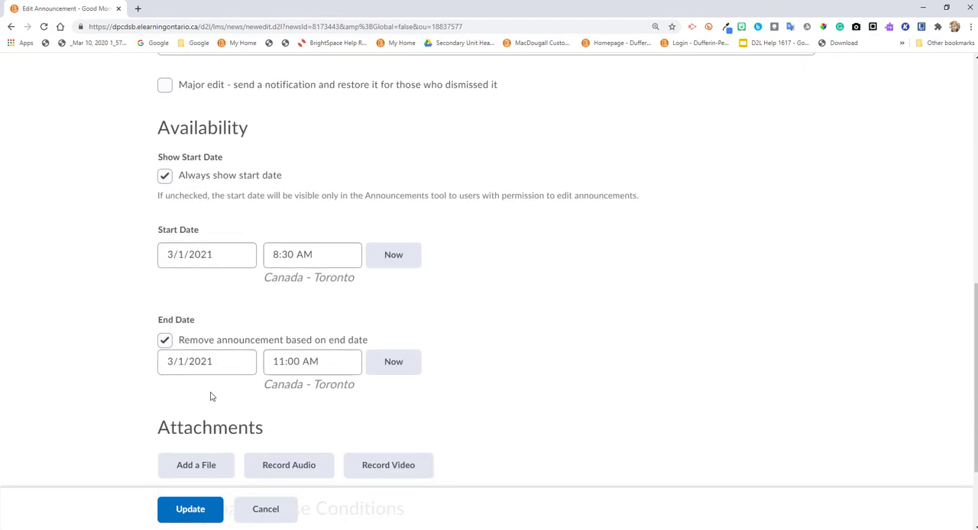
mouse_move(284, 350)
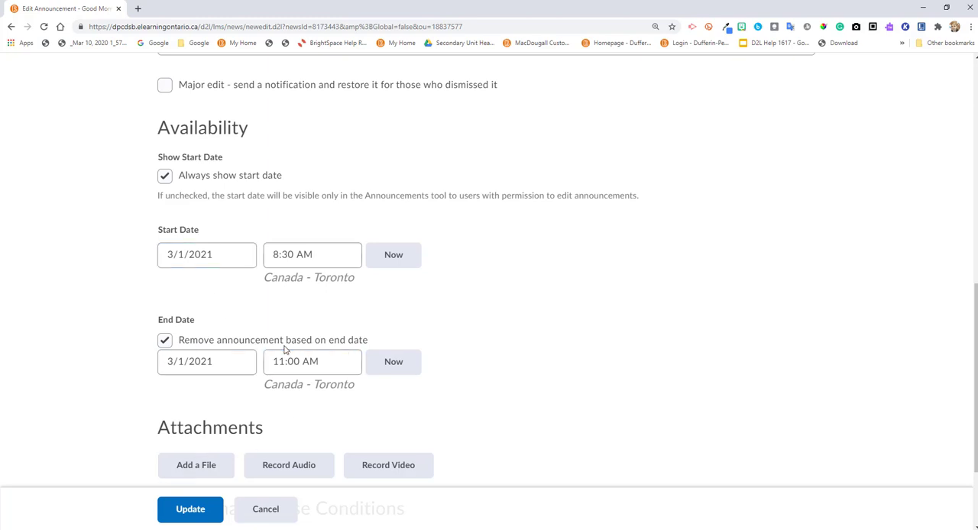
scroll(up, 3)
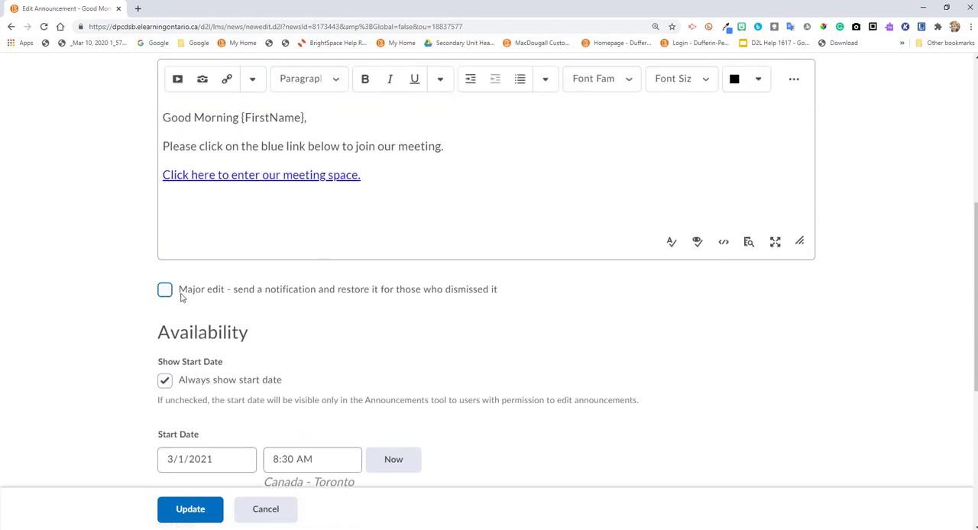
scroll(down, 3)
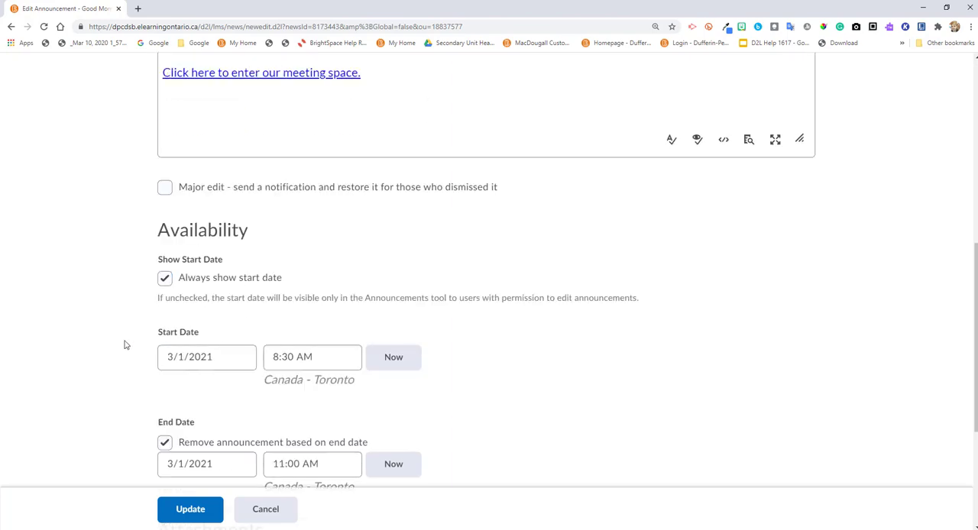
click(190, 509)
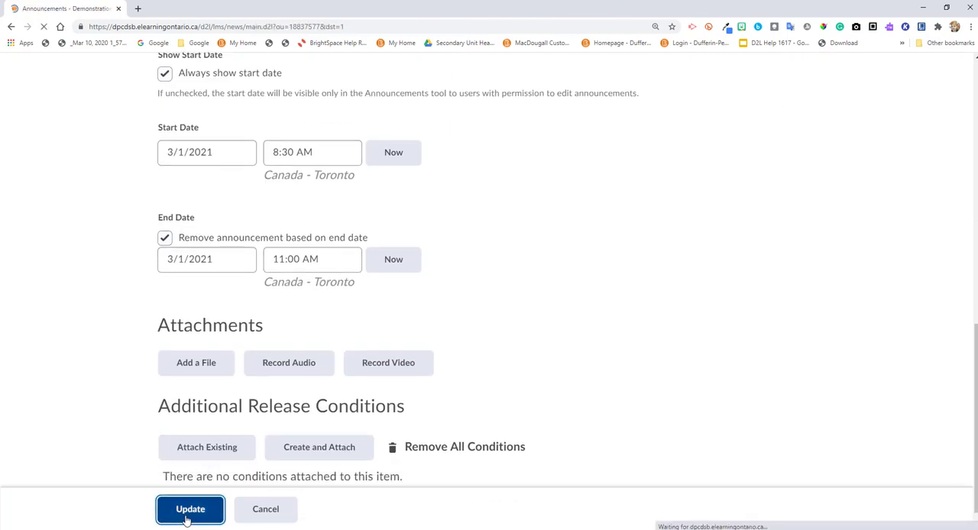
Finish the update and go to the course homepage via the navbar course title.
click(189, 509)
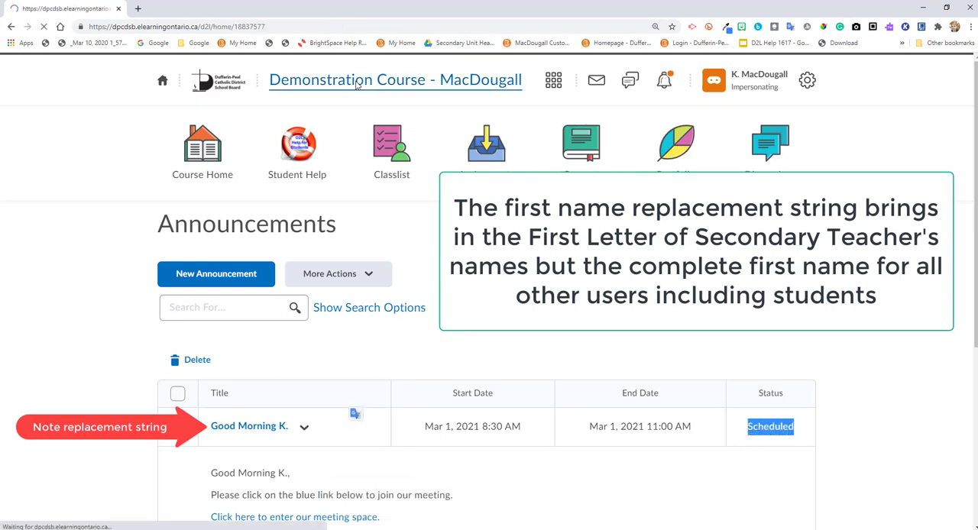
click(395, 79)
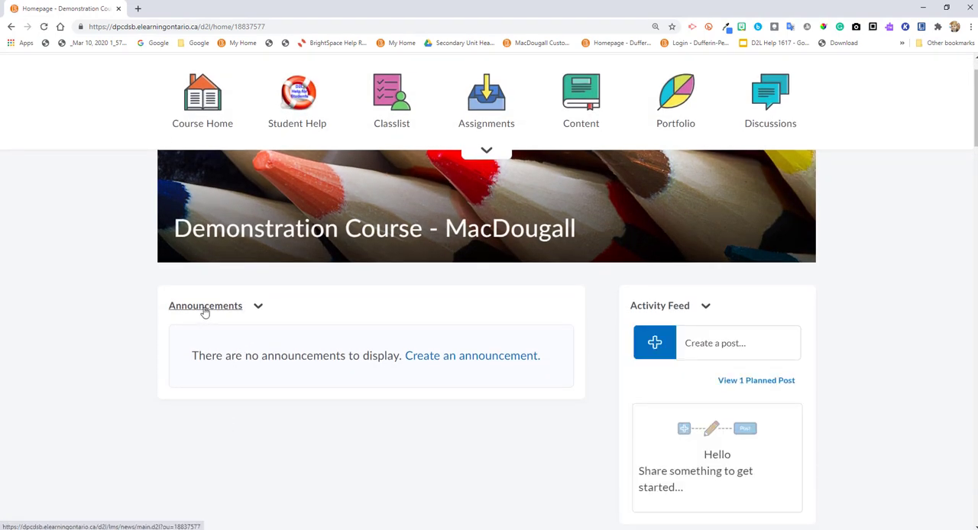
click(205, 305)
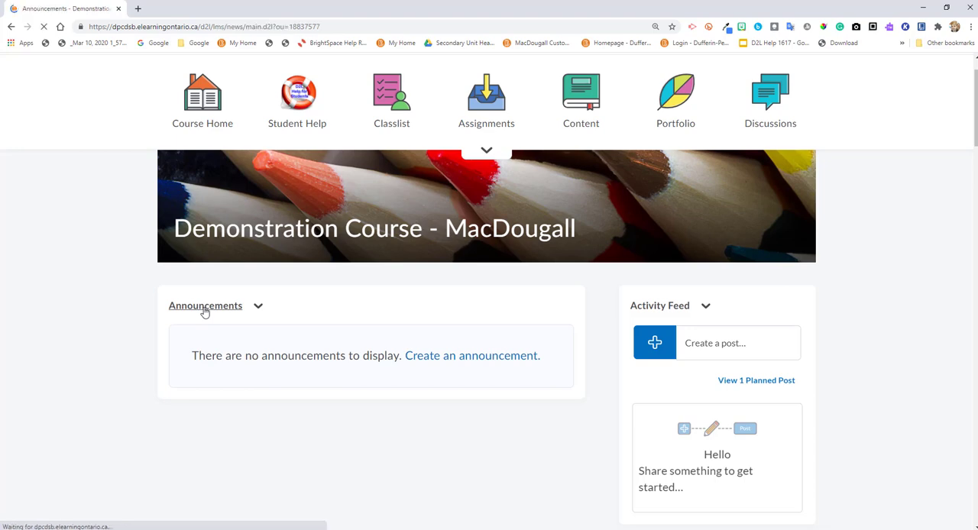
click(205, 306)
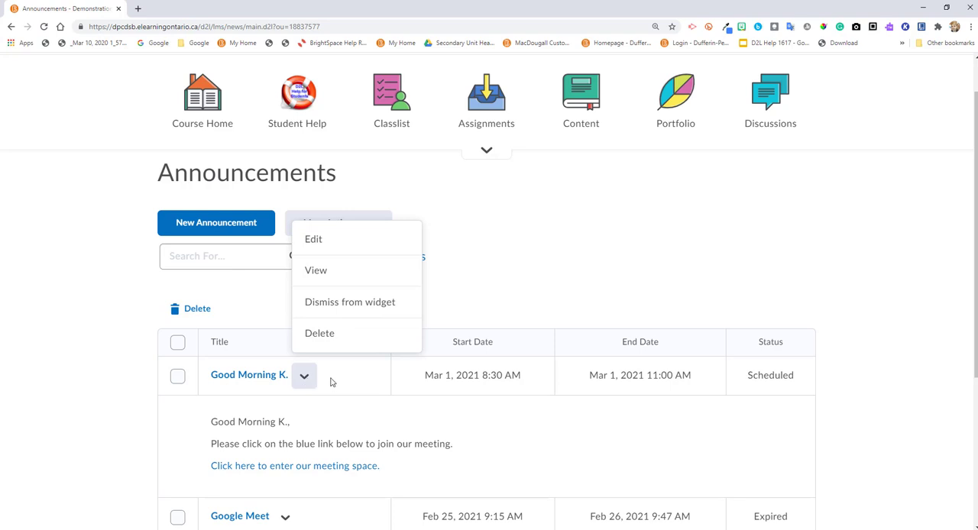
mouse_move(349, 301)
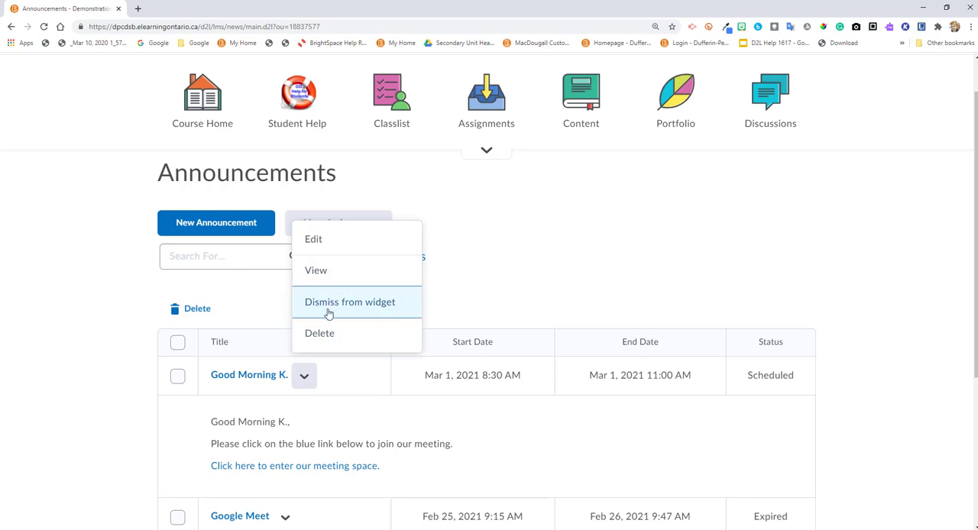
mouse_move(319, 334)
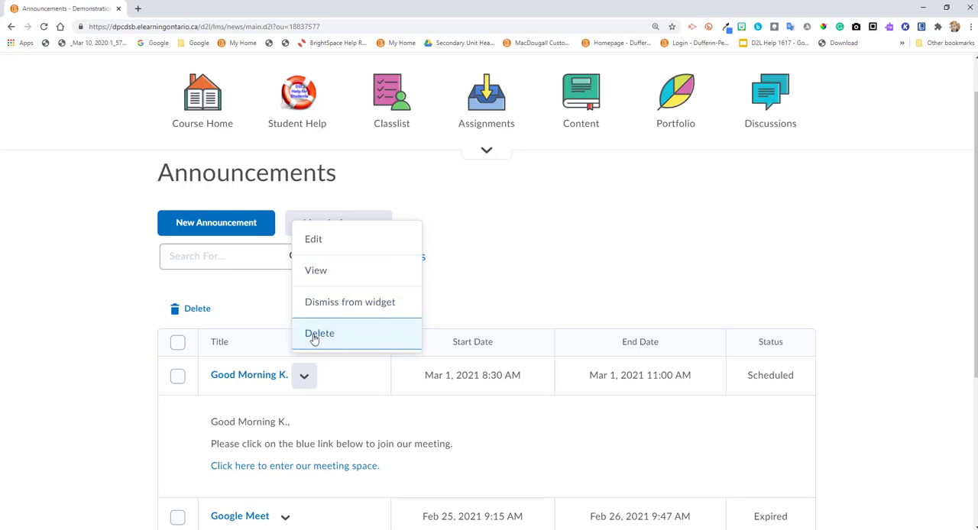
mouse_move(329, 400)
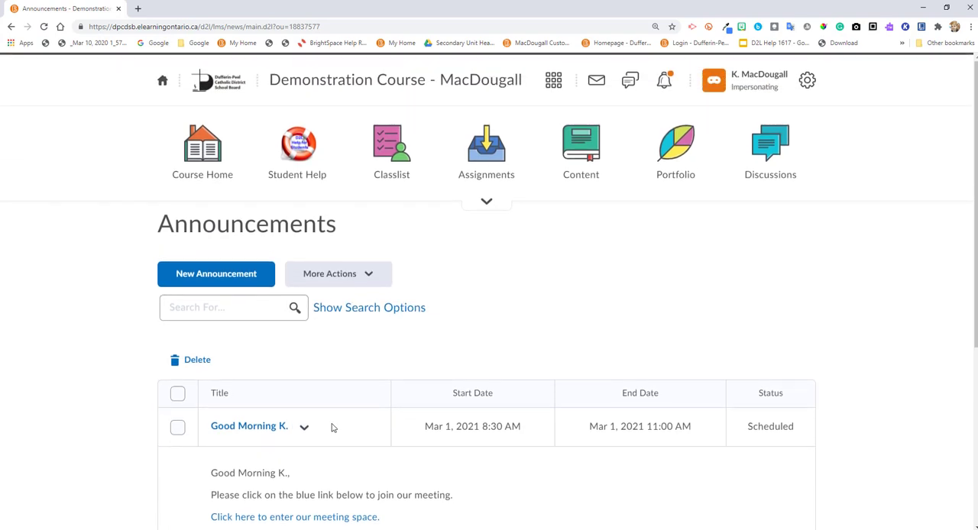
click(395, 80)
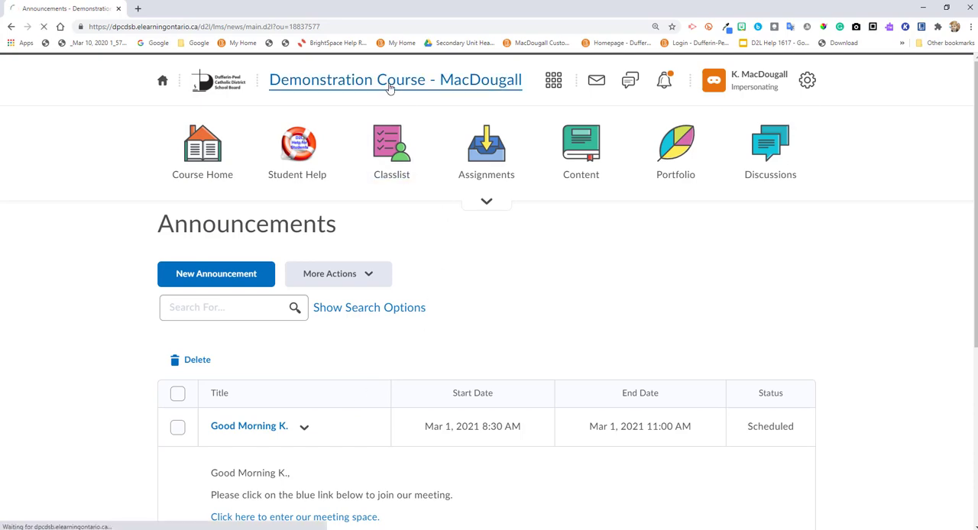
click(395, 80)
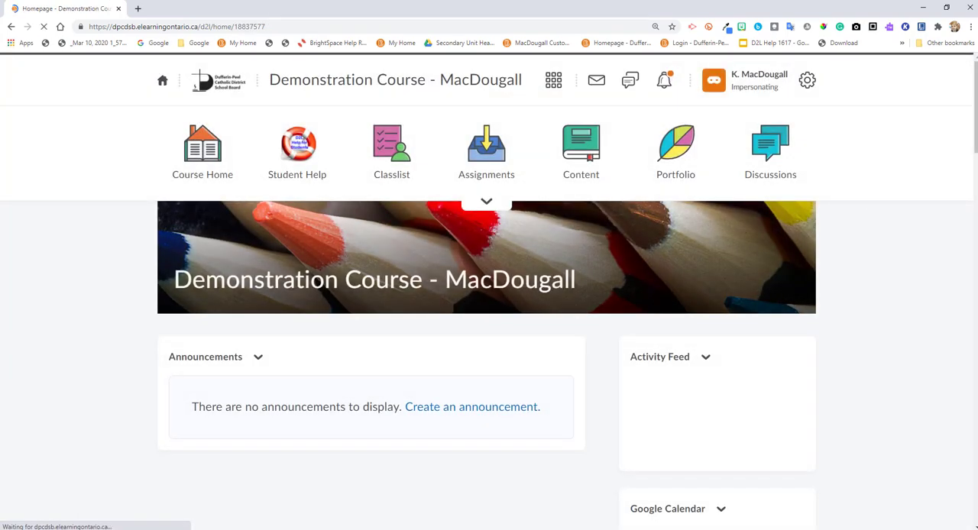